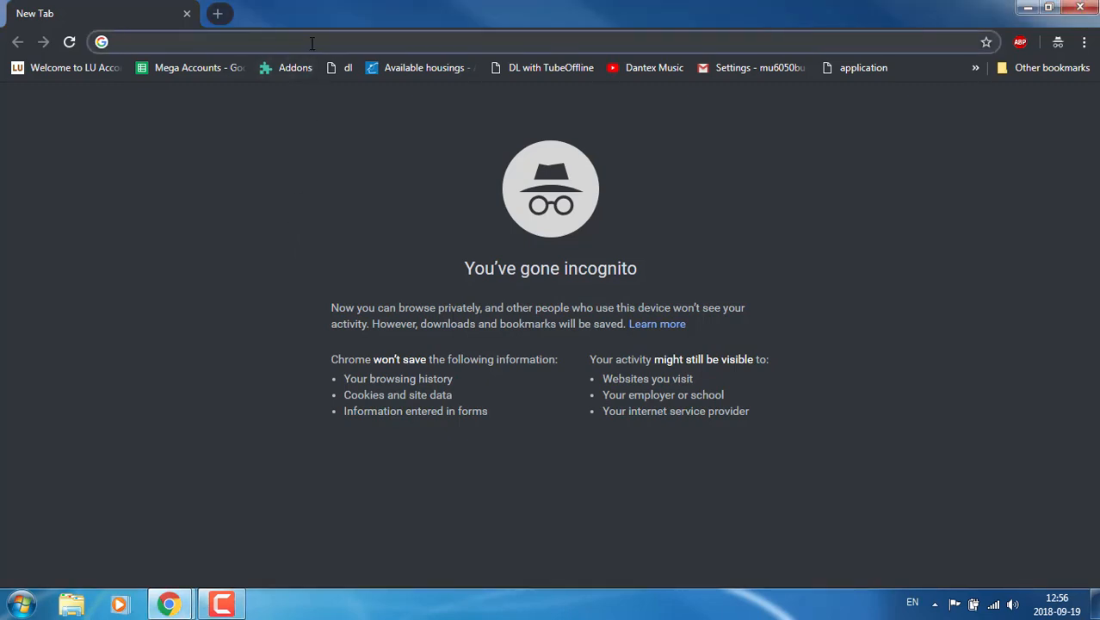
- Search Google for 'natural reader' and scroll through the results
click(311, 41)
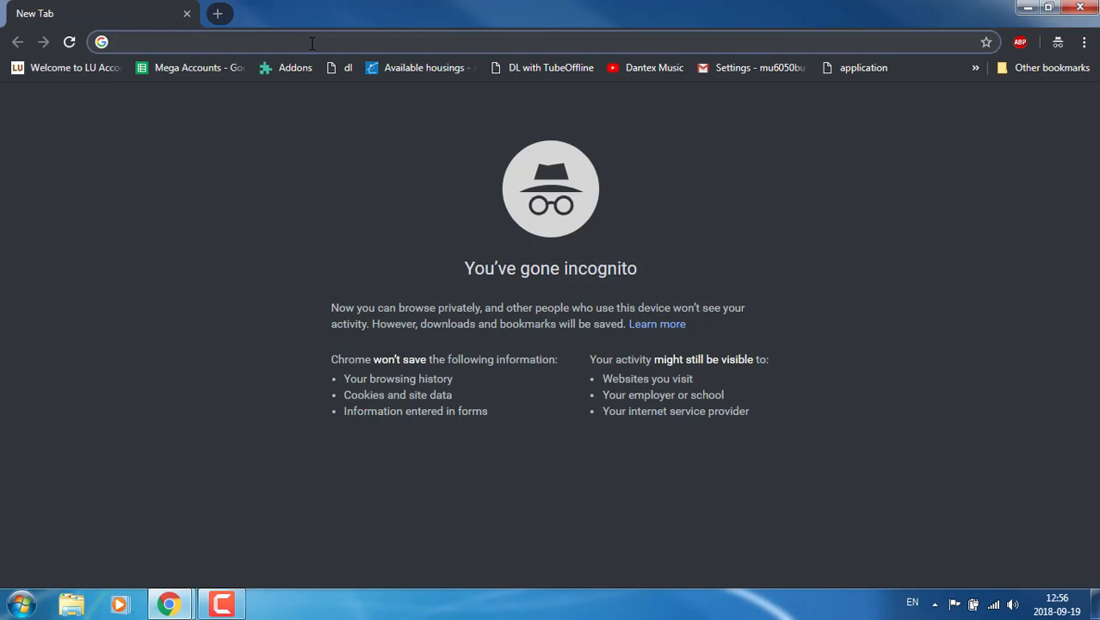
text(natura)
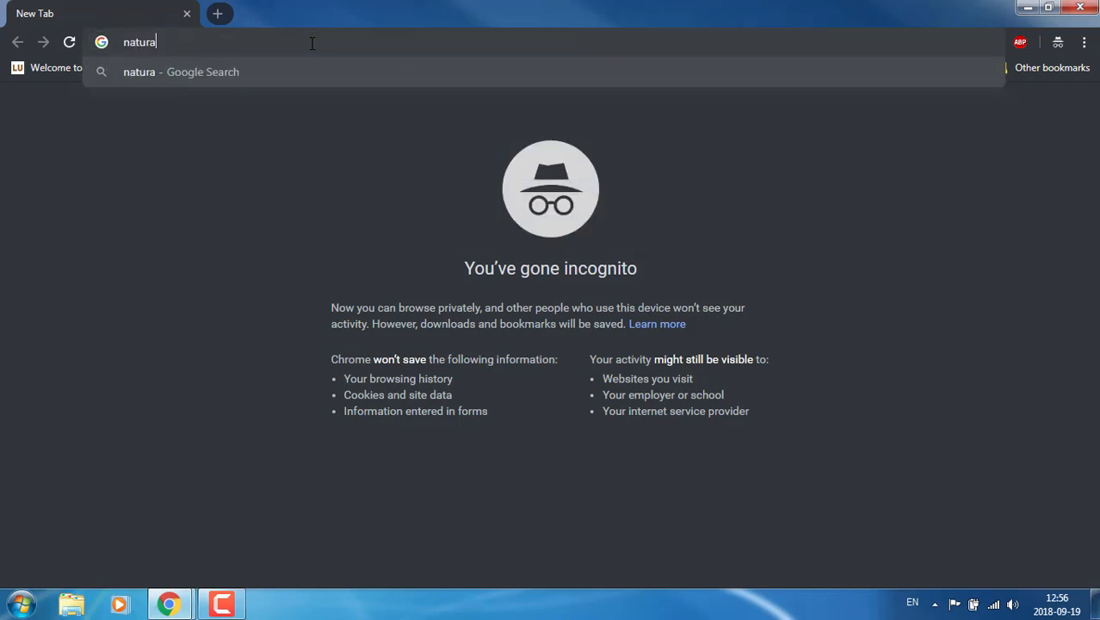
text(l reader)
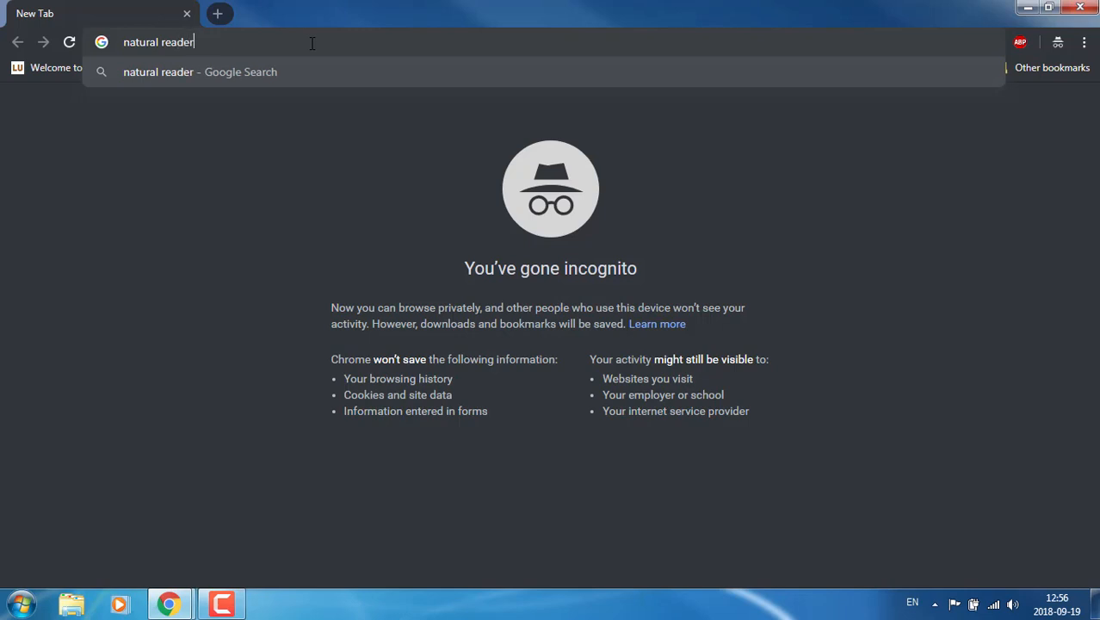
key(Return)
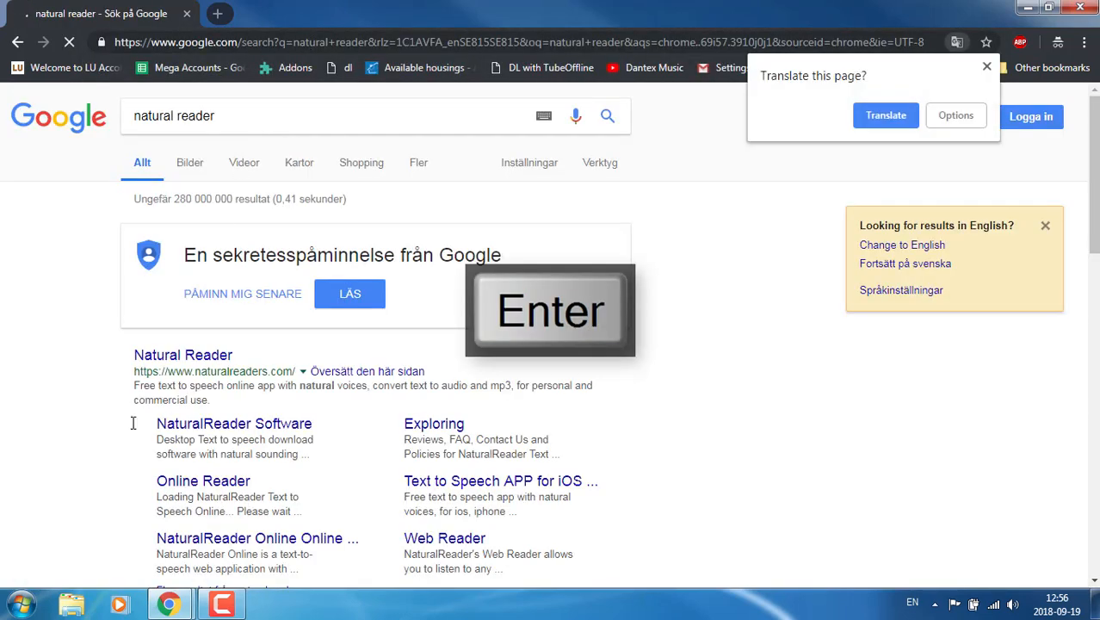
scroll(down, 3)
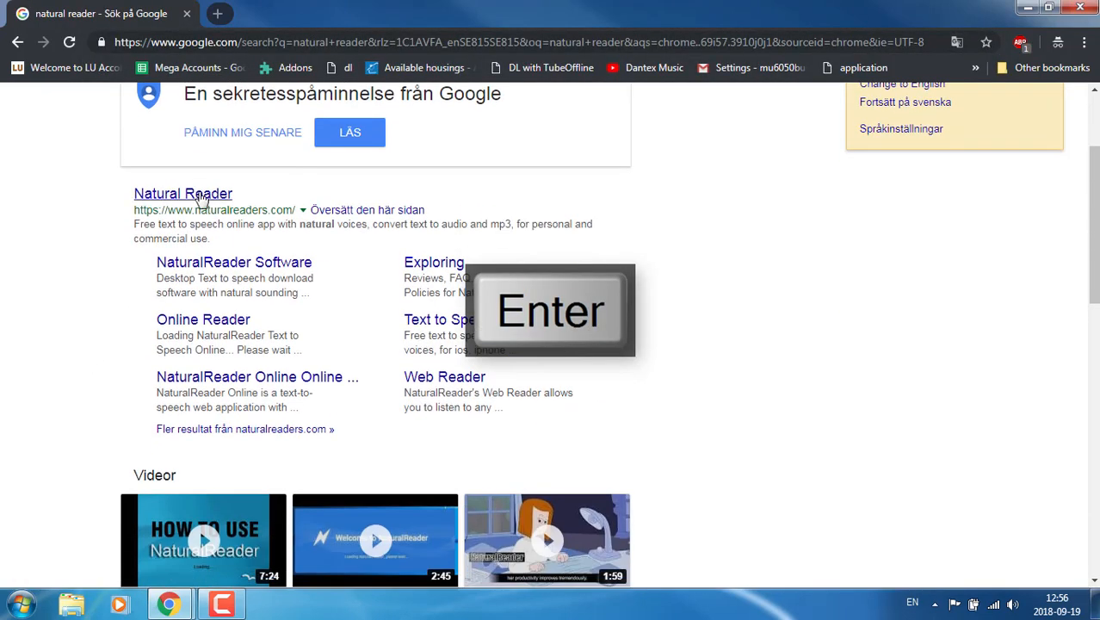
- Open the Natural Reader site and switch to its online reader tab
click(183, 193)
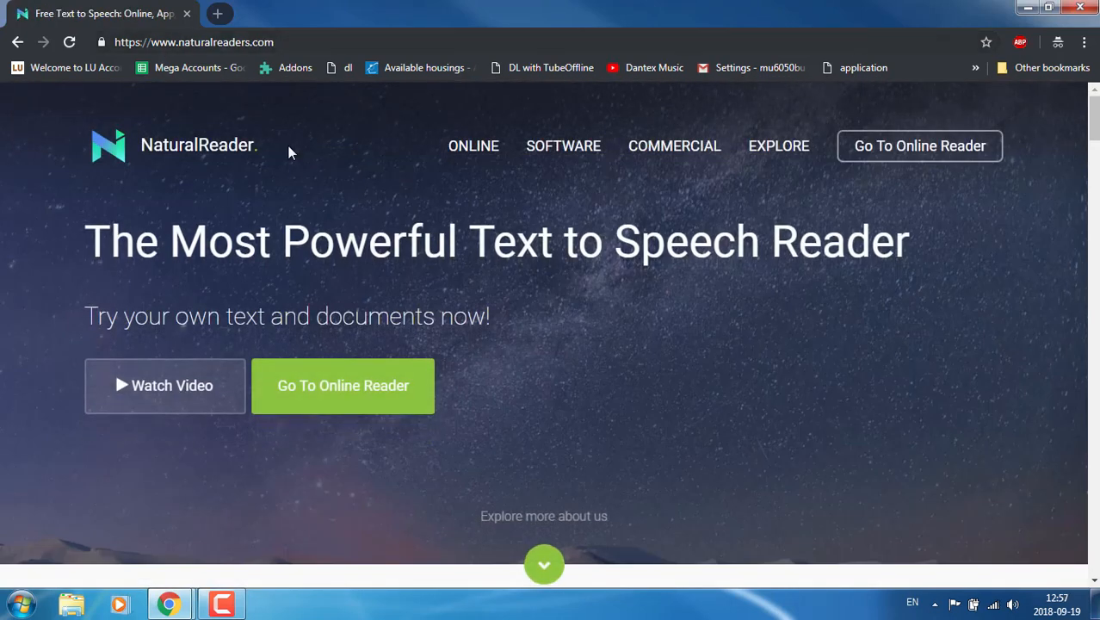
mouse_move(342, 385)
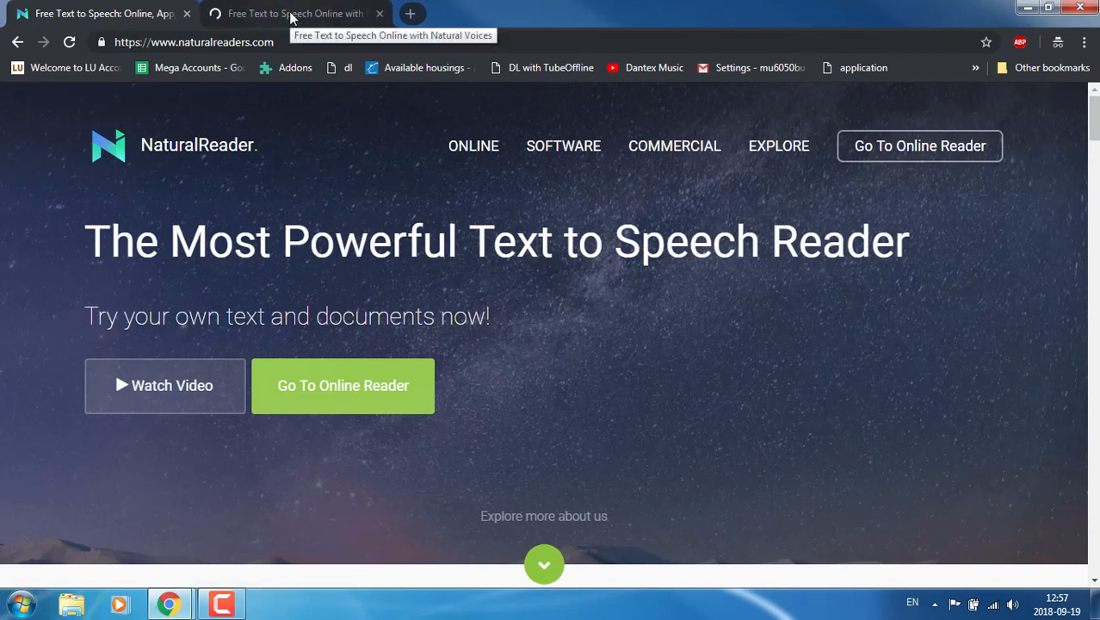
click(343, 385)
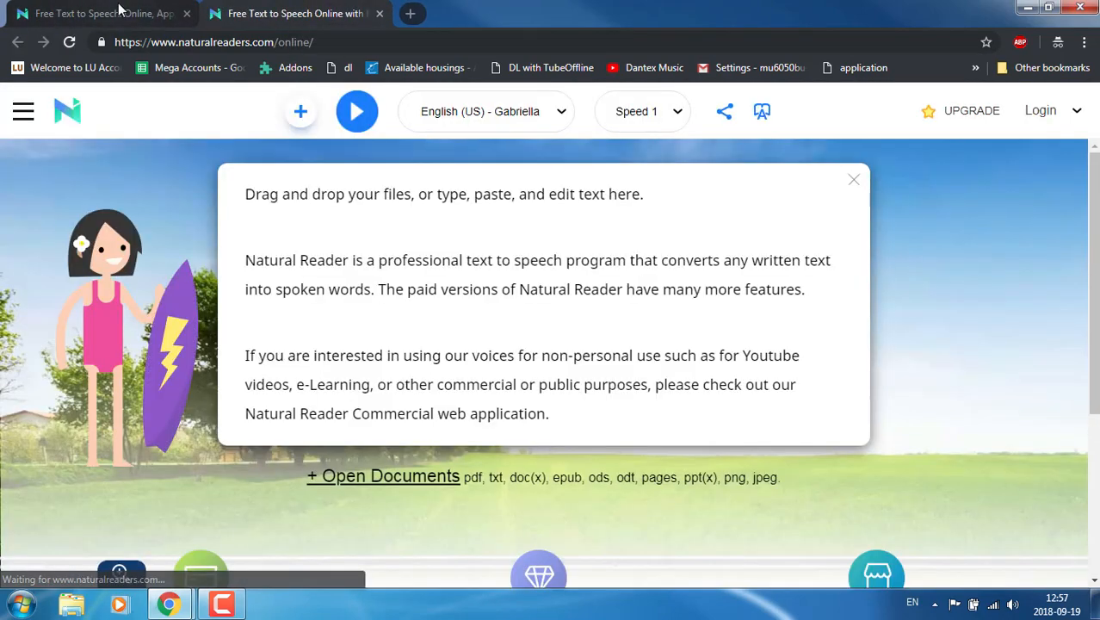
scroll(down, 3)
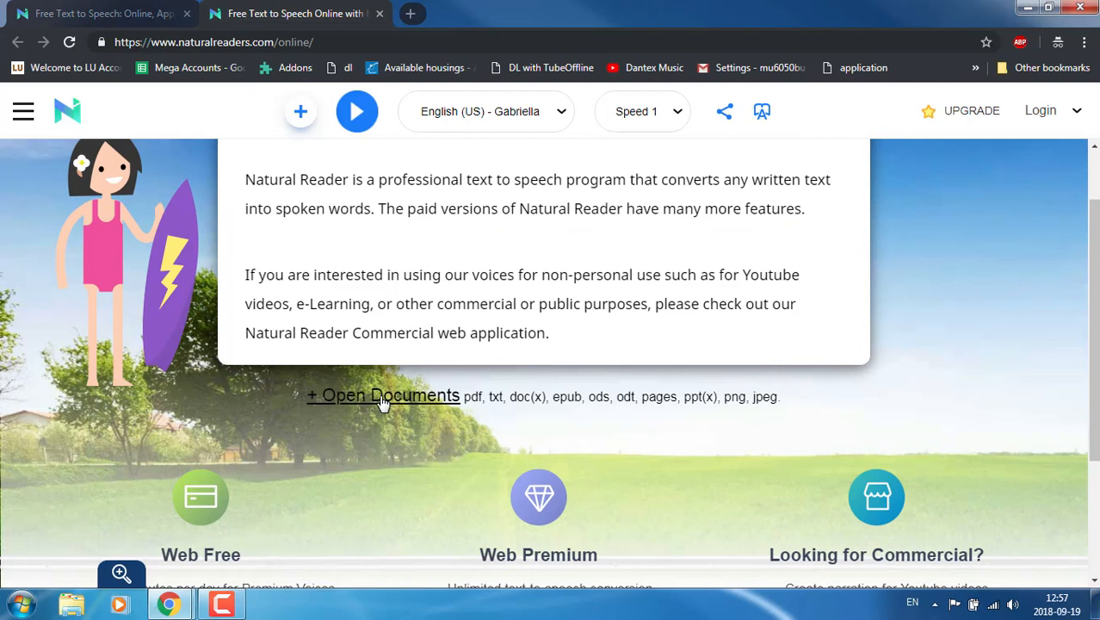
- Play the reader's sample welcome text aloud, then stop it
click(356, 111)
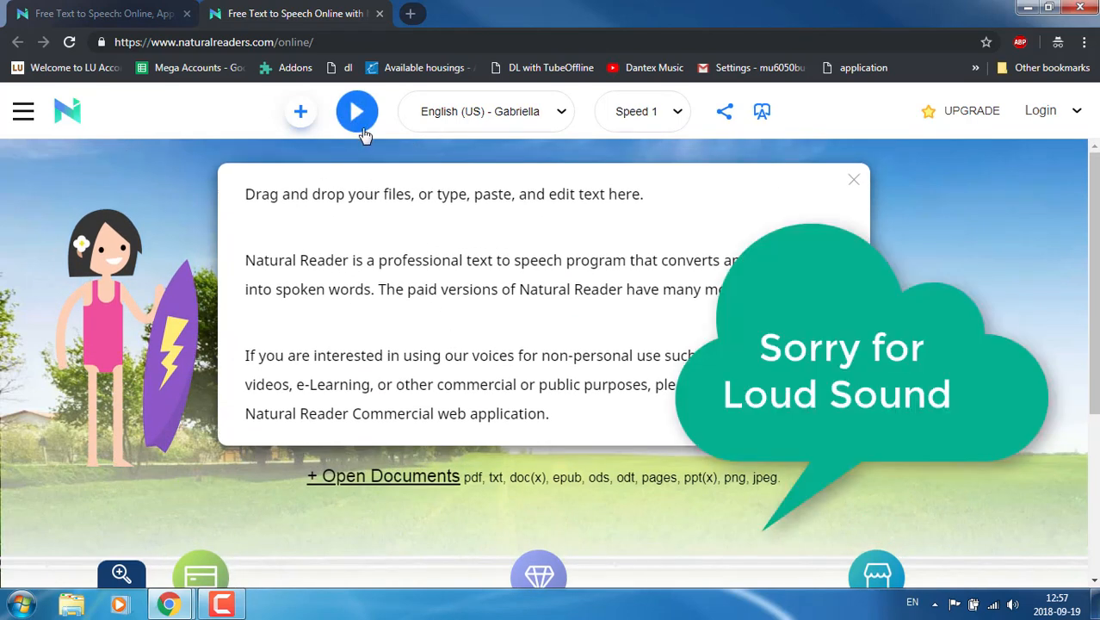
click(357, 111)
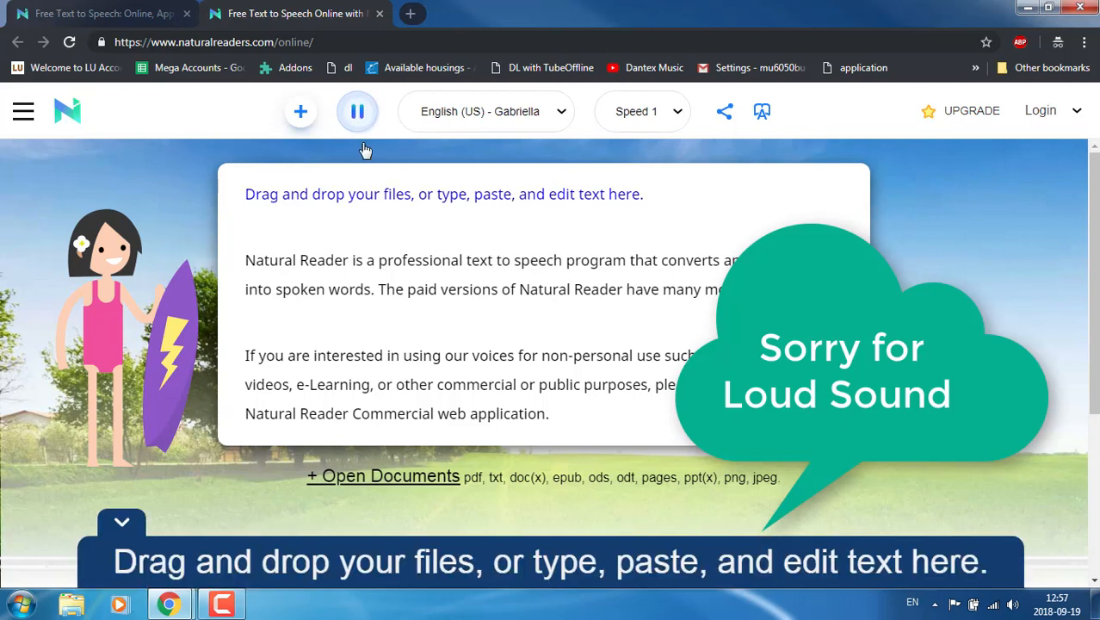
scroll(down, 3)
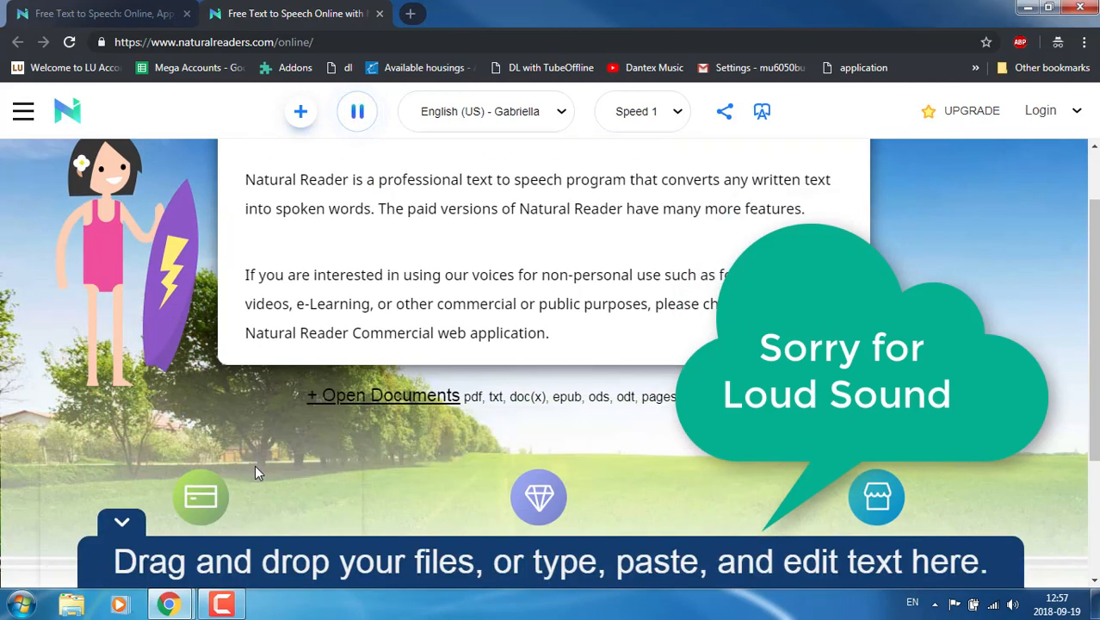
click(357, 111)
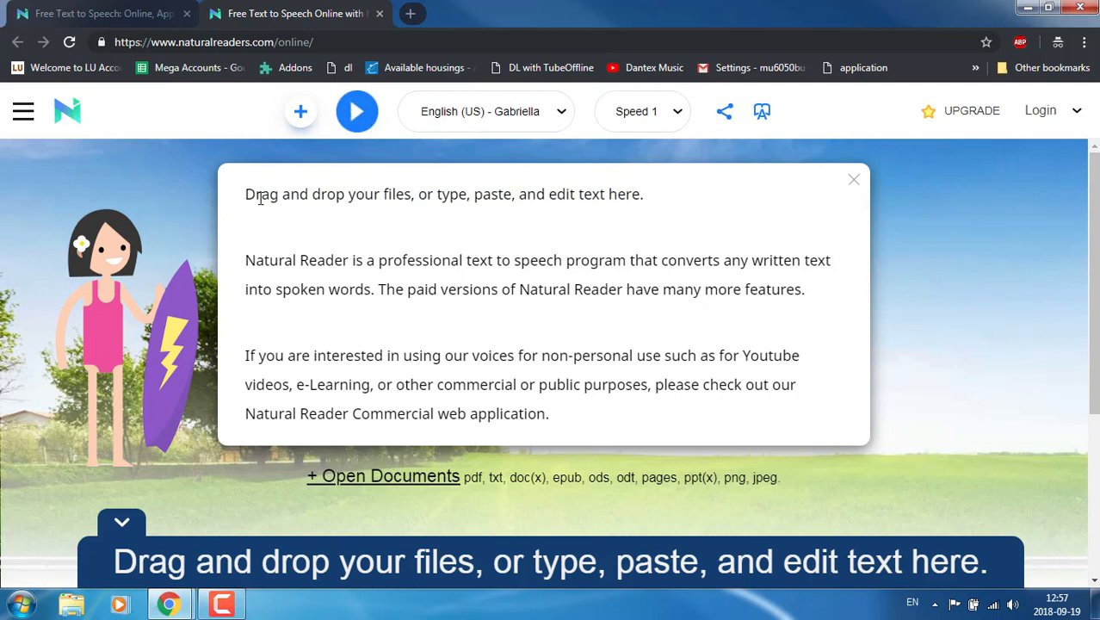
key(ctrl+a)
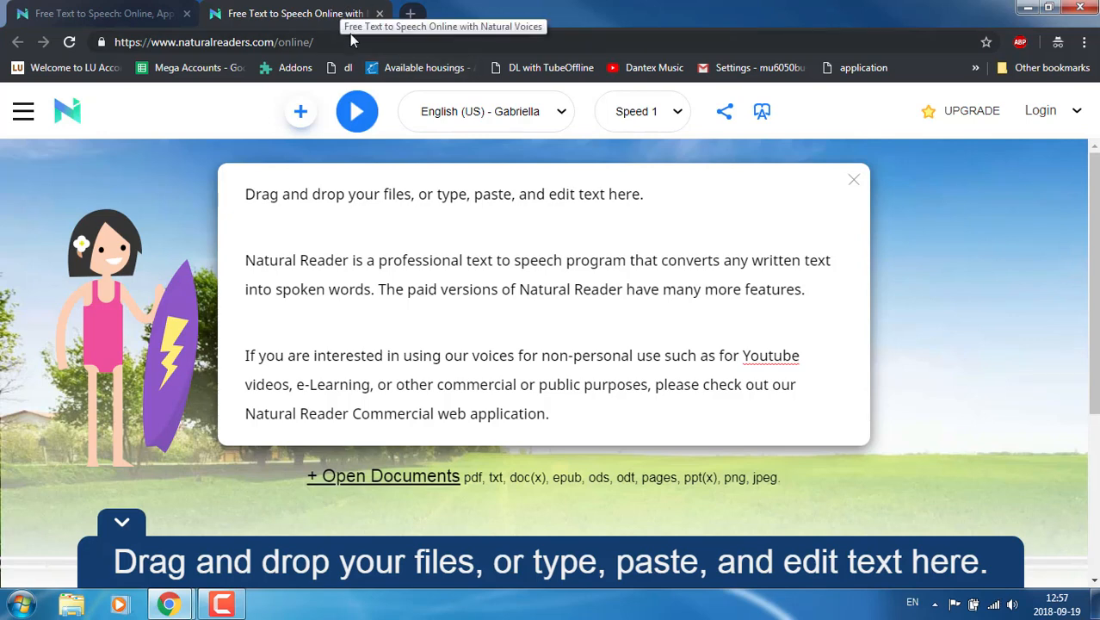
- Browse the voice list without changing the voice
click(486, 111)
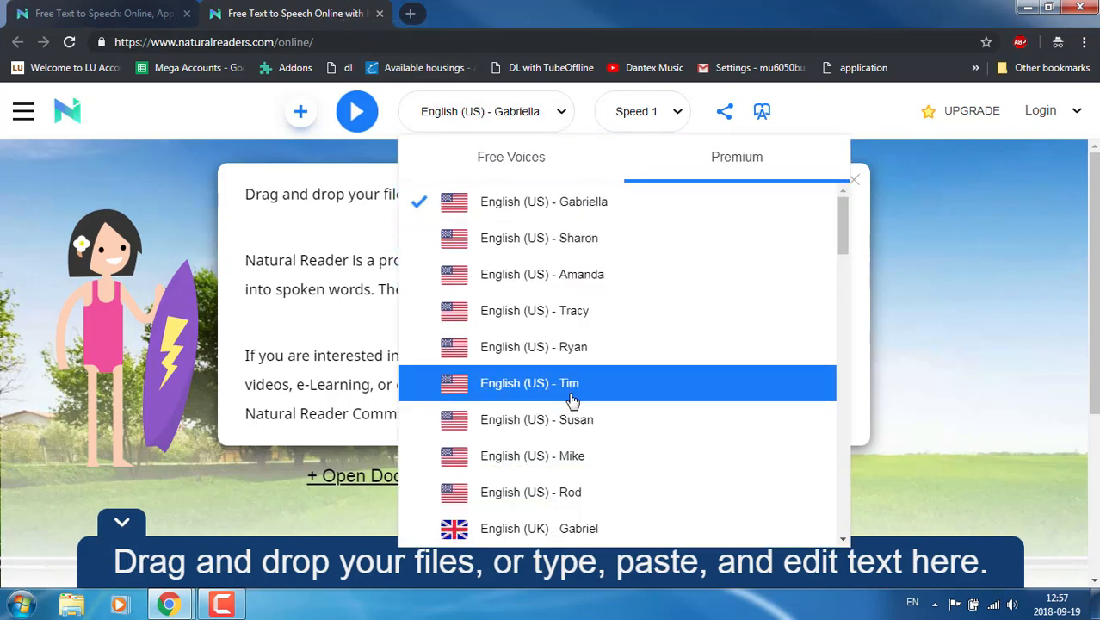
scroll(down, 3)
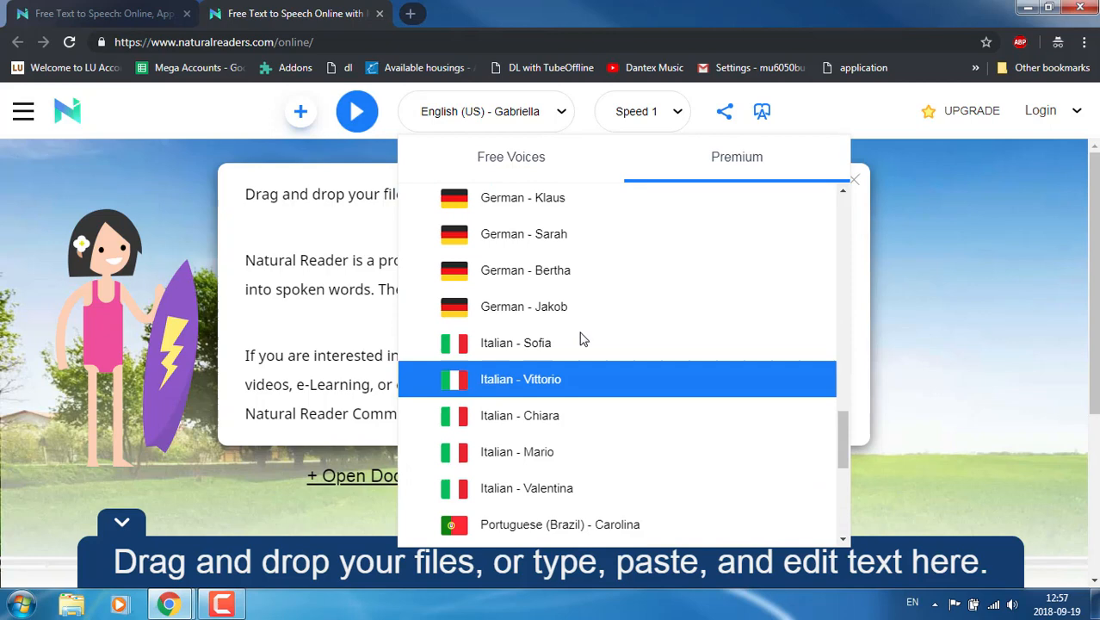
scroll(up, 3)
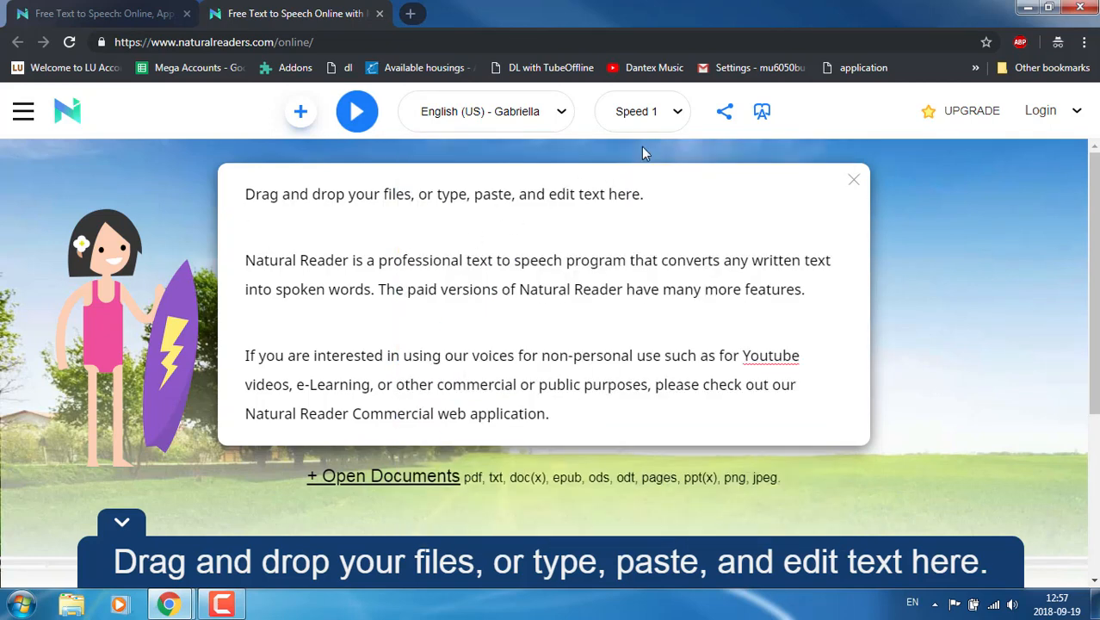
mouse_move(642, 111)
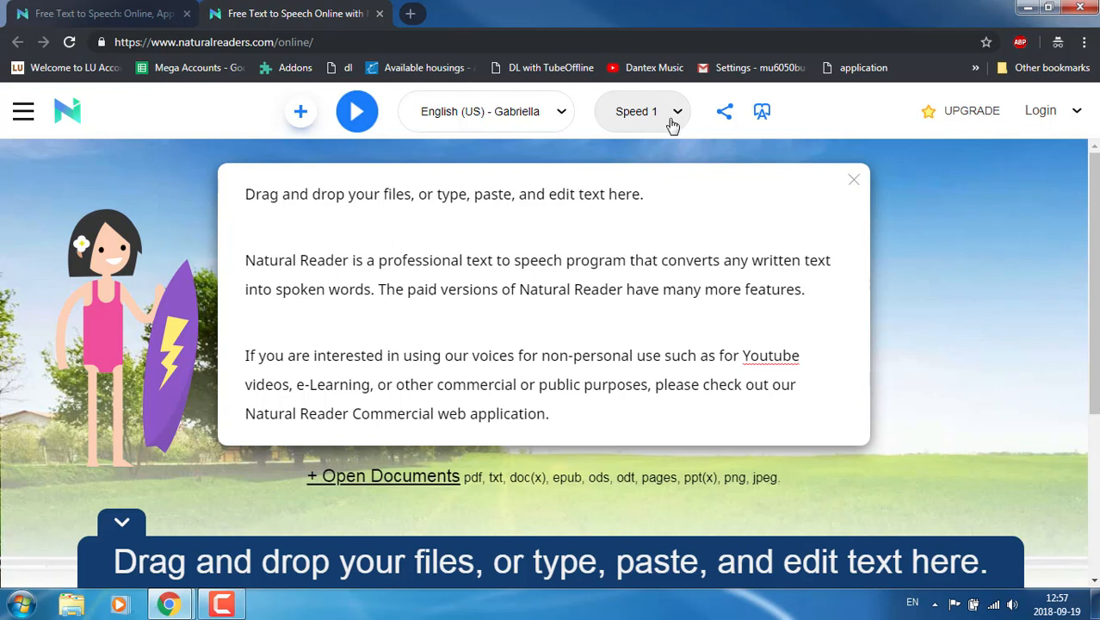
- Set the reading speed to 9 and replay the welcome text
click(642, 111)
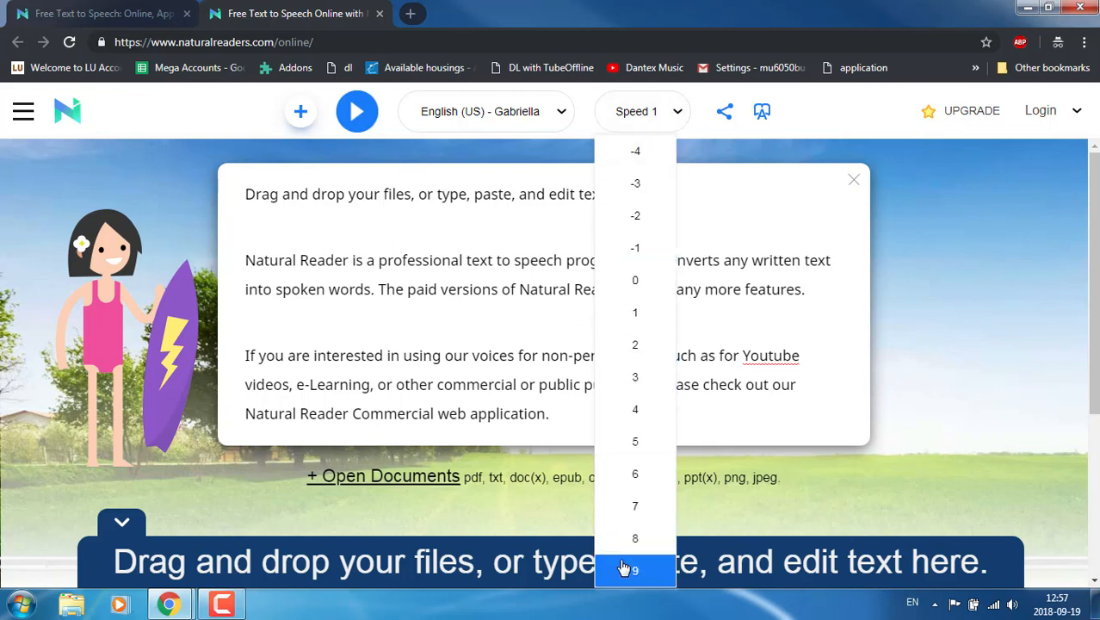
click(636, 570)
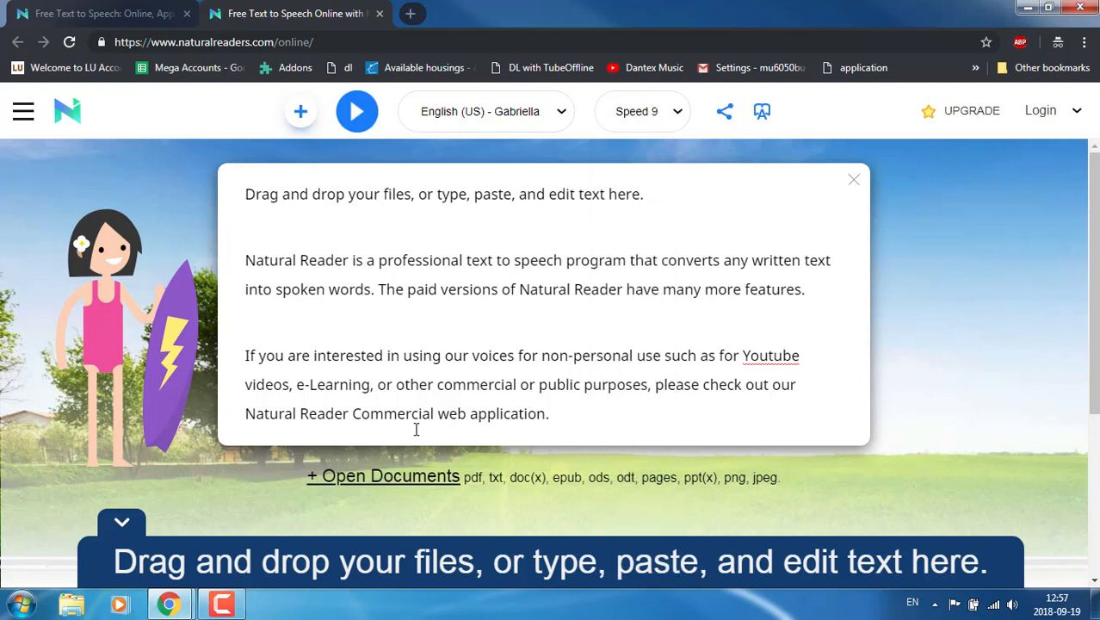
mouse_move(356, 111)
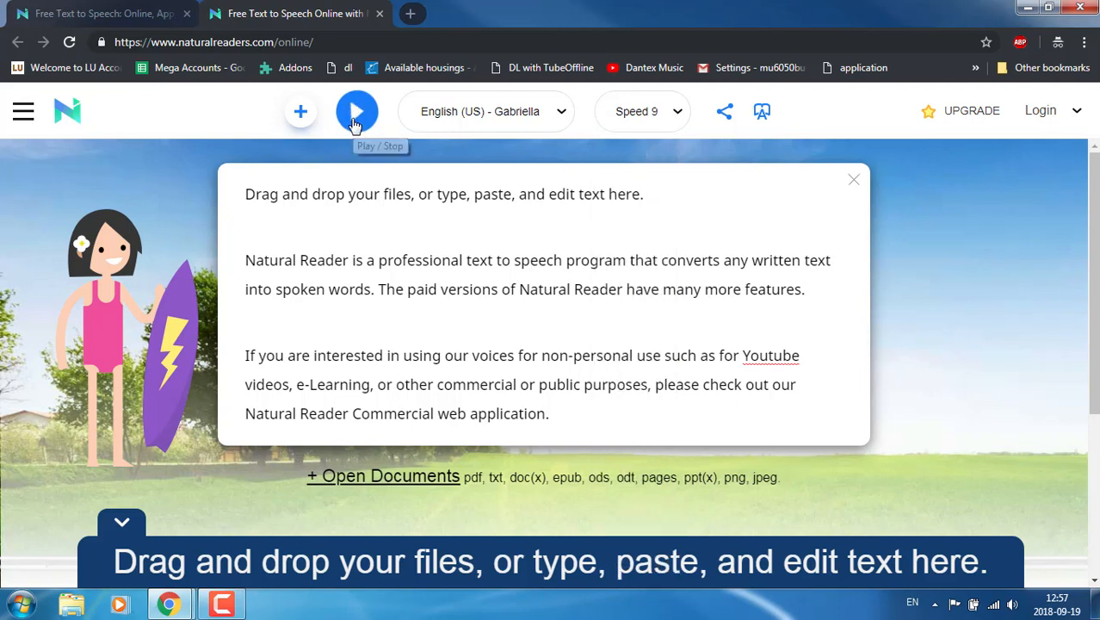
click(356, 111)
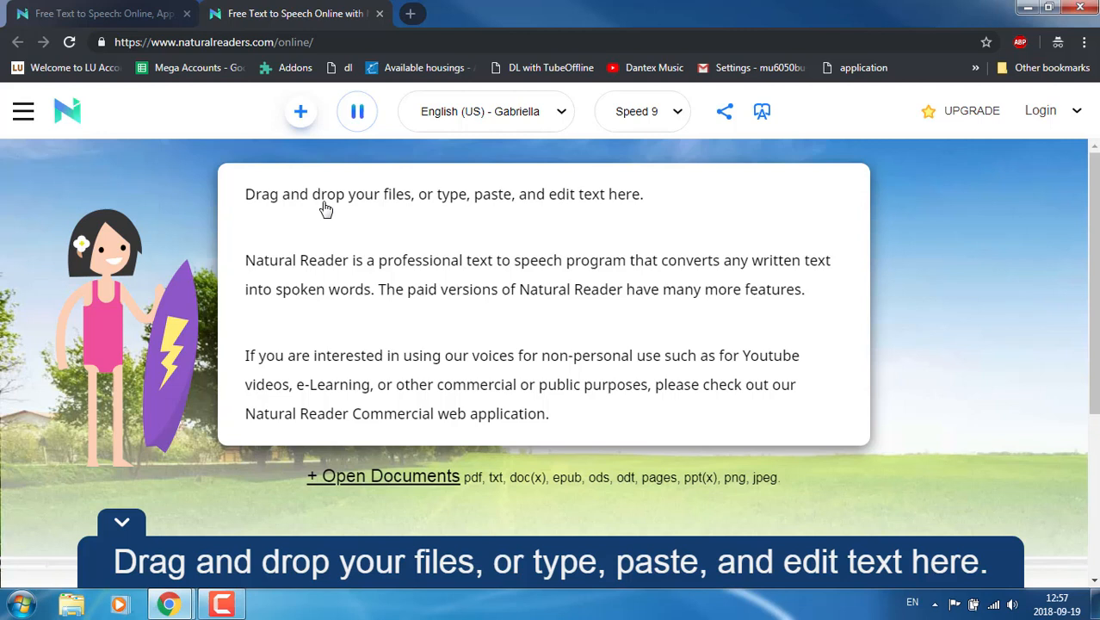
click(357, 111)
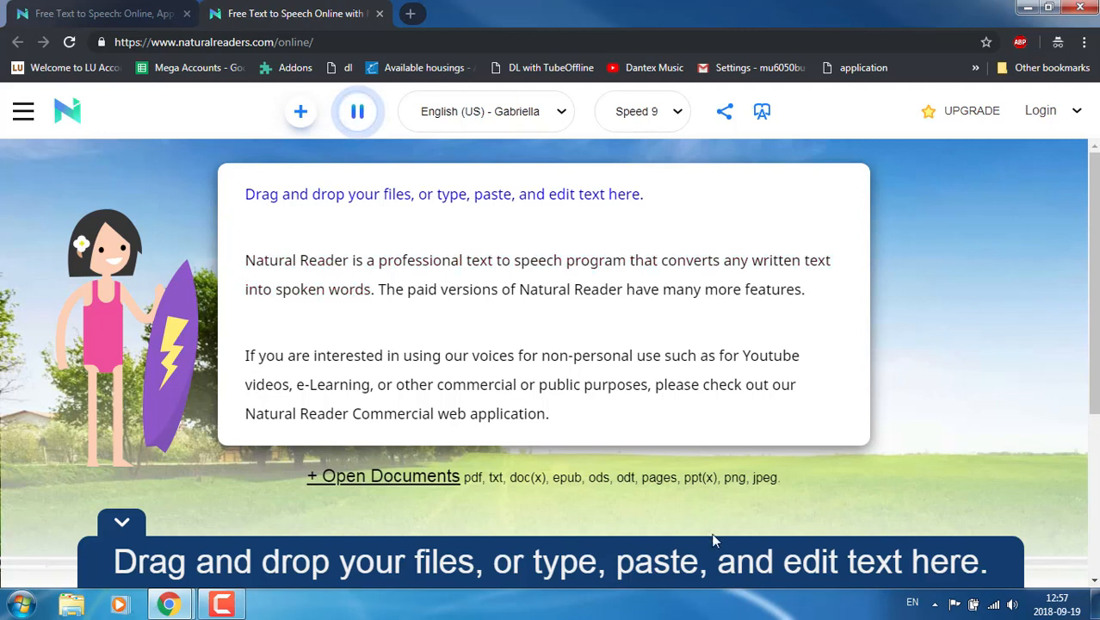
click(357, 111)
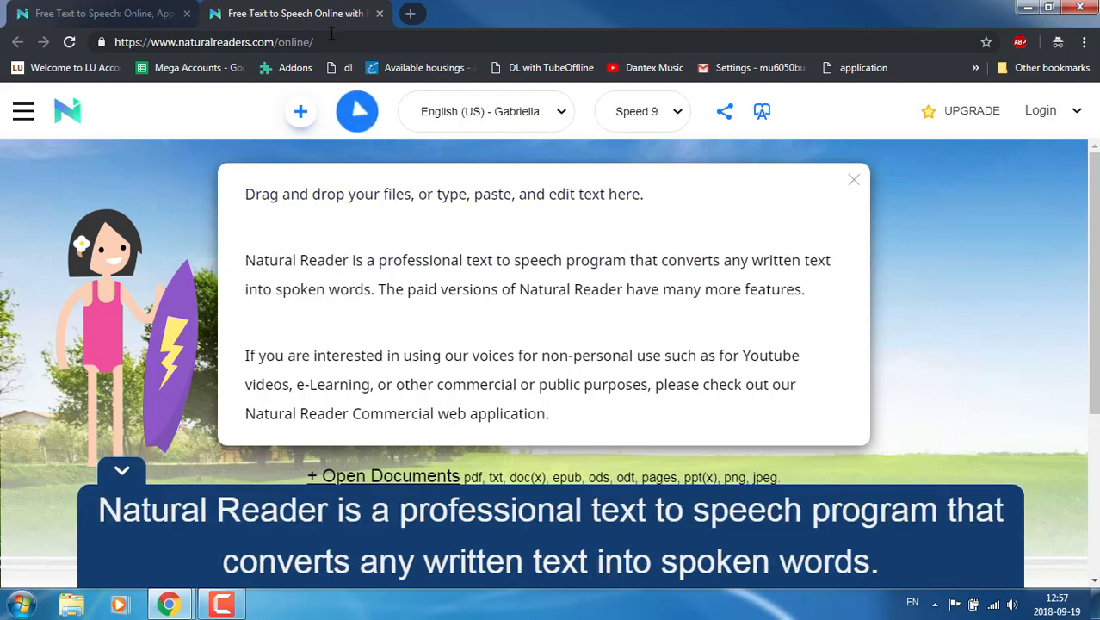
- Go to the NaturalReader Software page and scroll to the Free, Personal, Professional and Ultimate plans
click(95, 13)
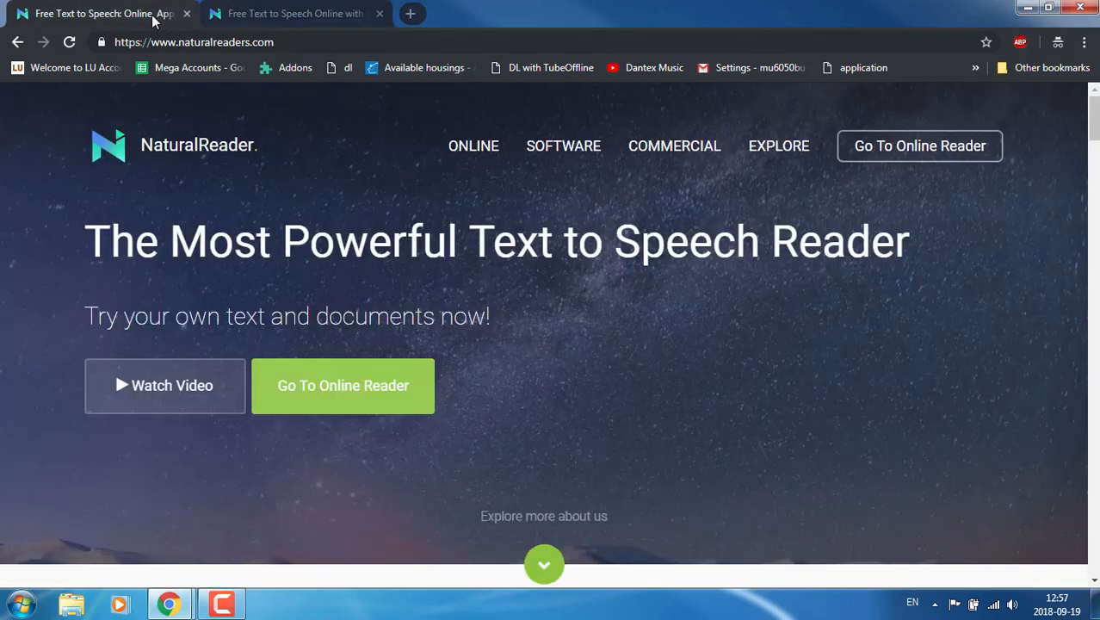
mouse_move(563, 146)
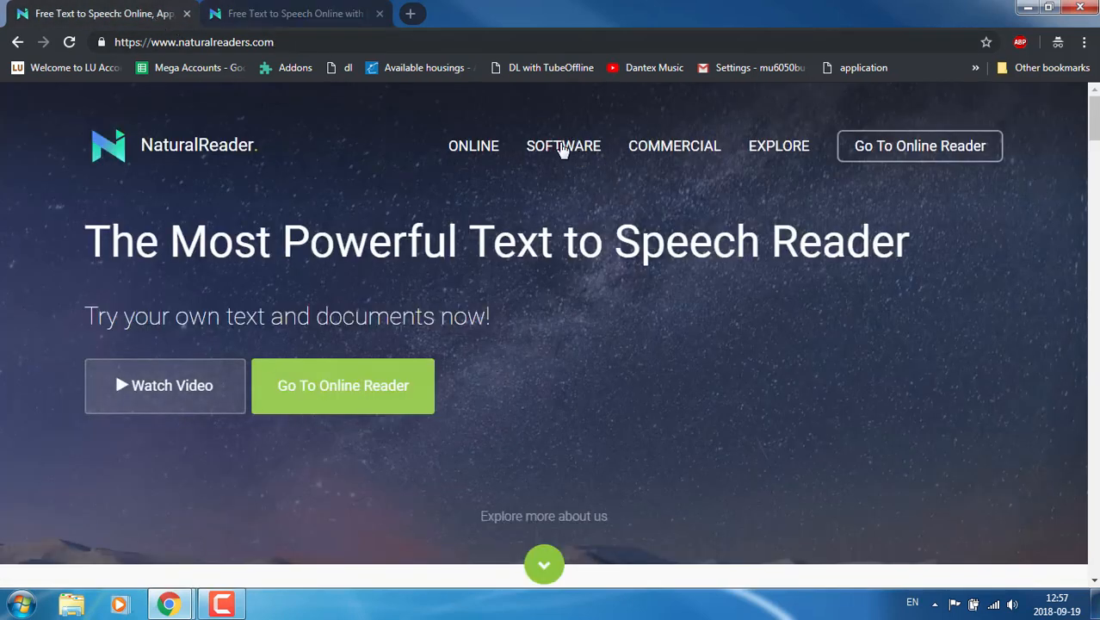
click(563, 146)
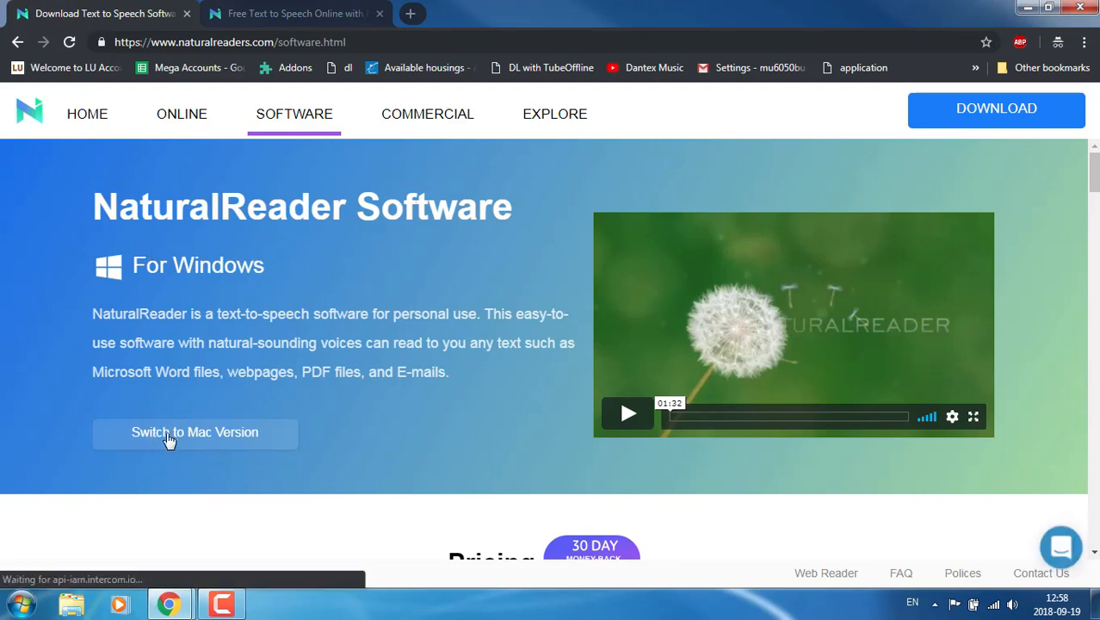
scroll(down, 3)
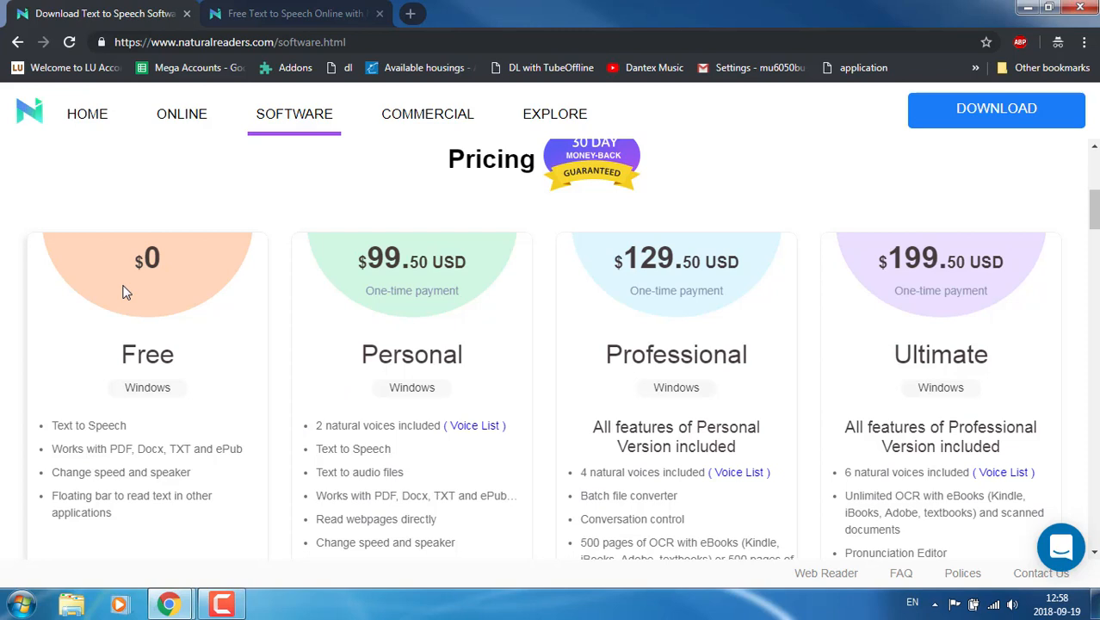
mouse_move(395, 417)
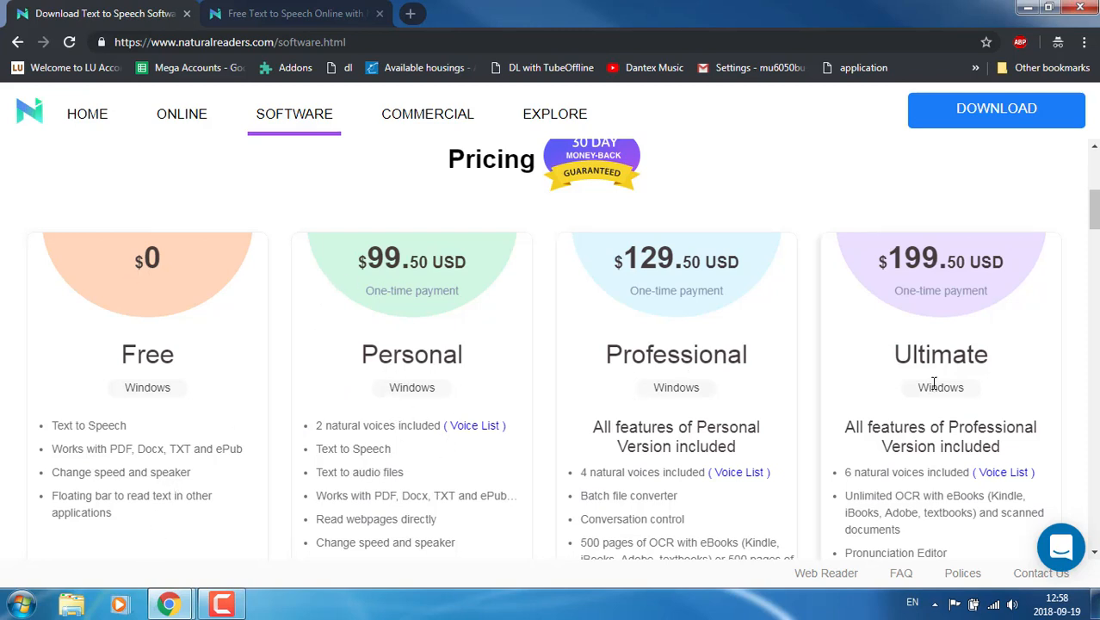
mouse_move(465, 441)
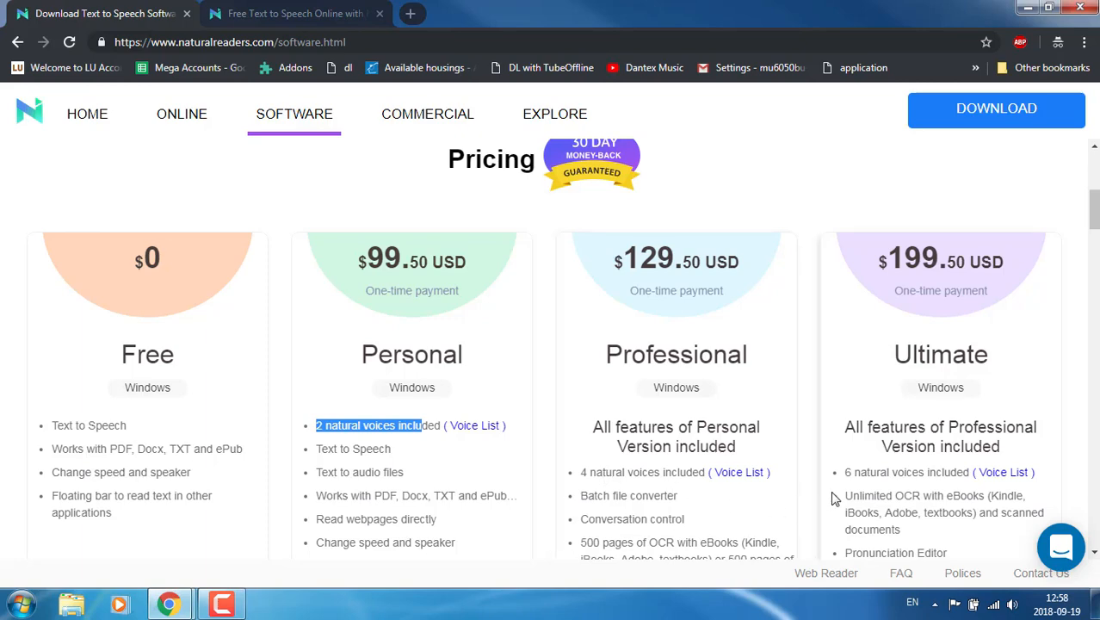
scroll(down, 3)
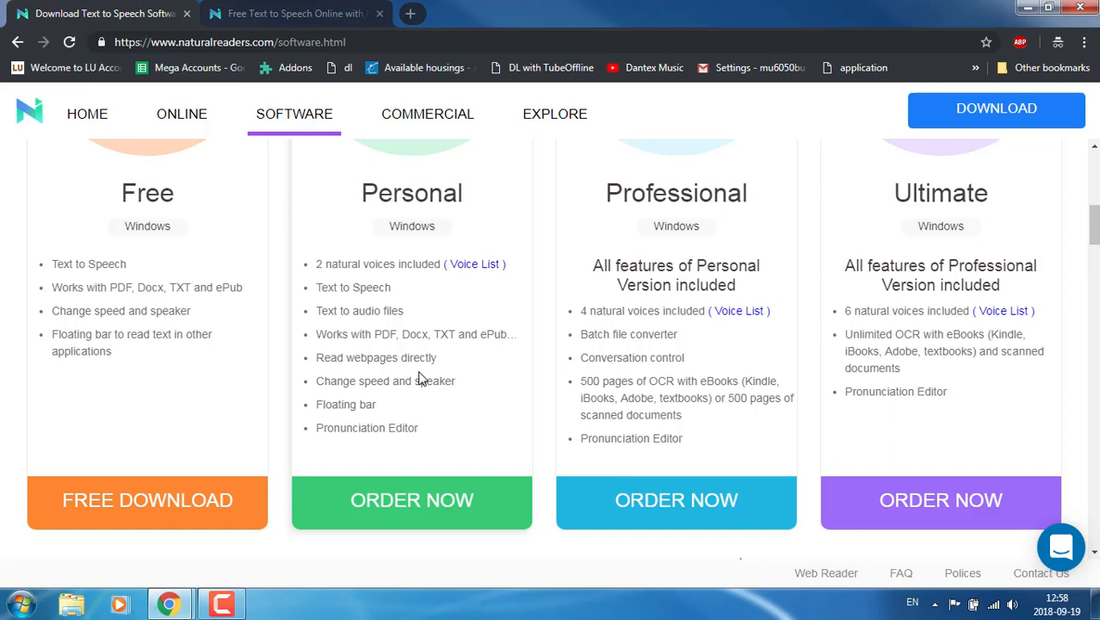
mouse_move(135, 500)
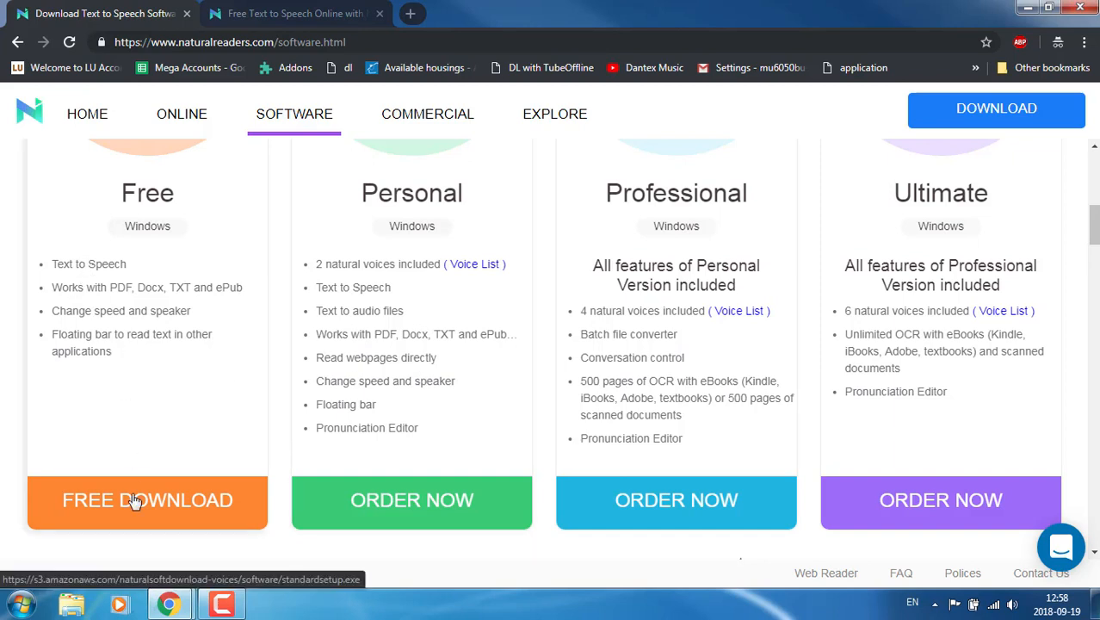
- Download the free standardsetup.exe, keep it despite the warning, and run it
click(147, 500)
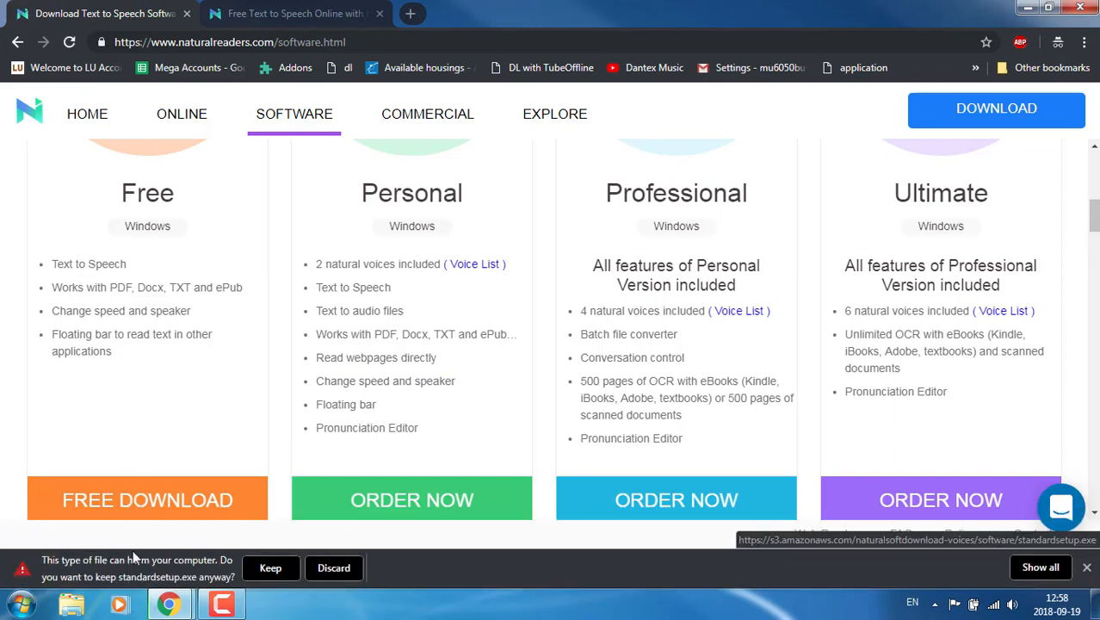
click(270, 567)
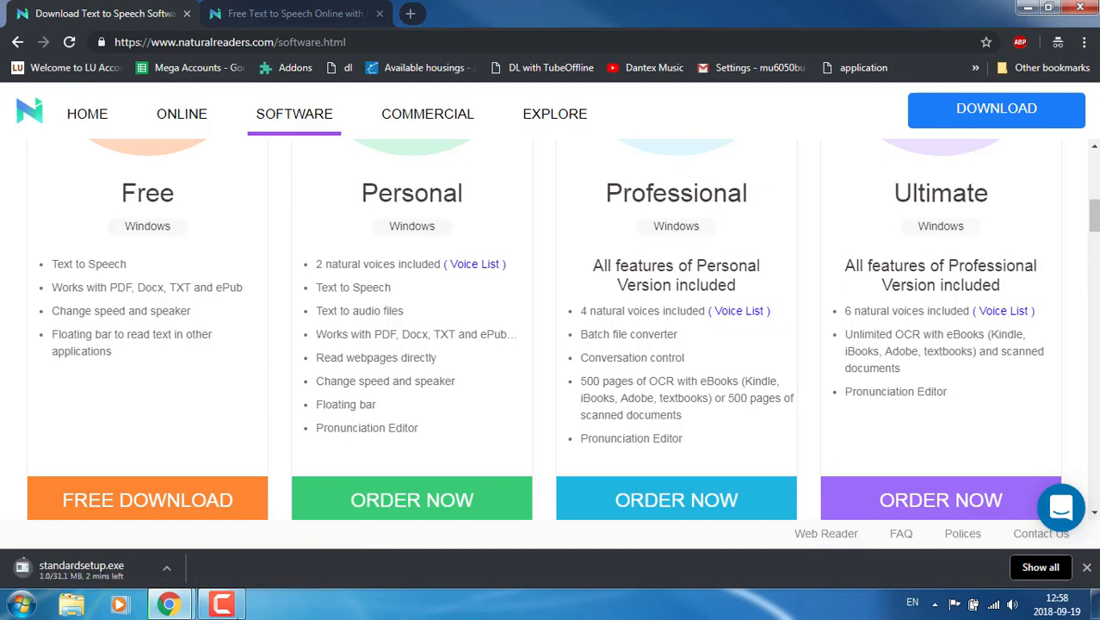
mouse_move(170, 603)
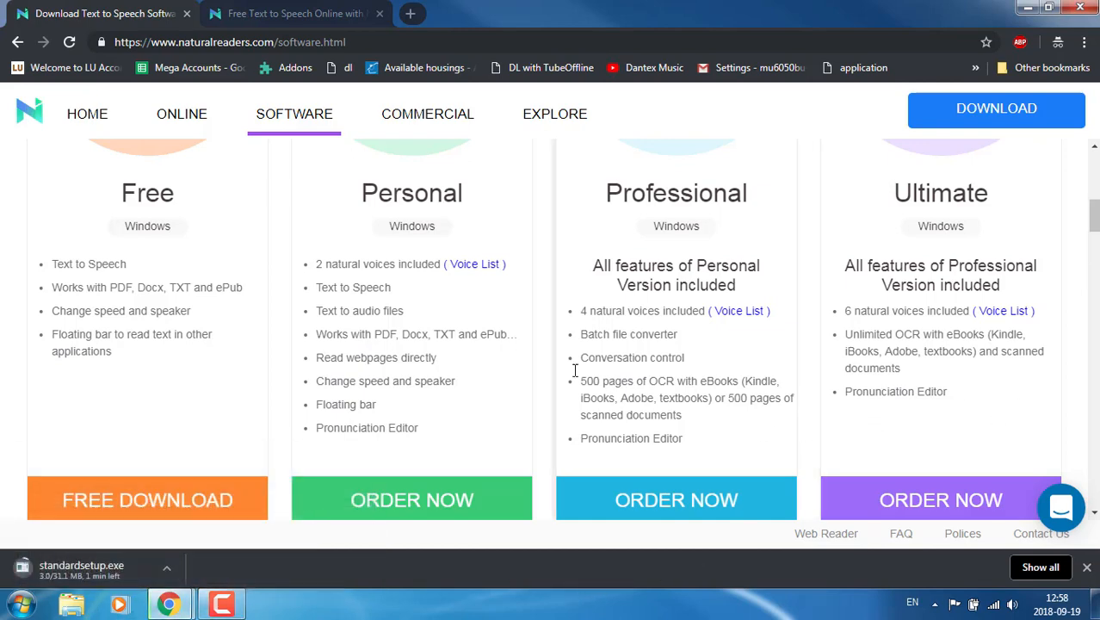
mouse_move(509, 371)
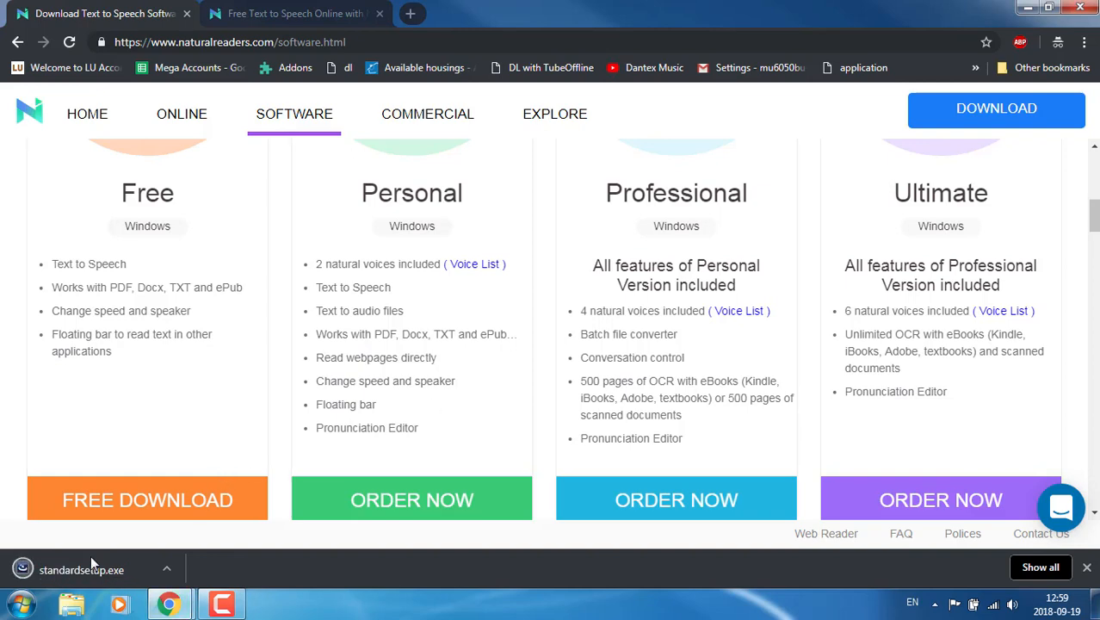
click(82, 569)
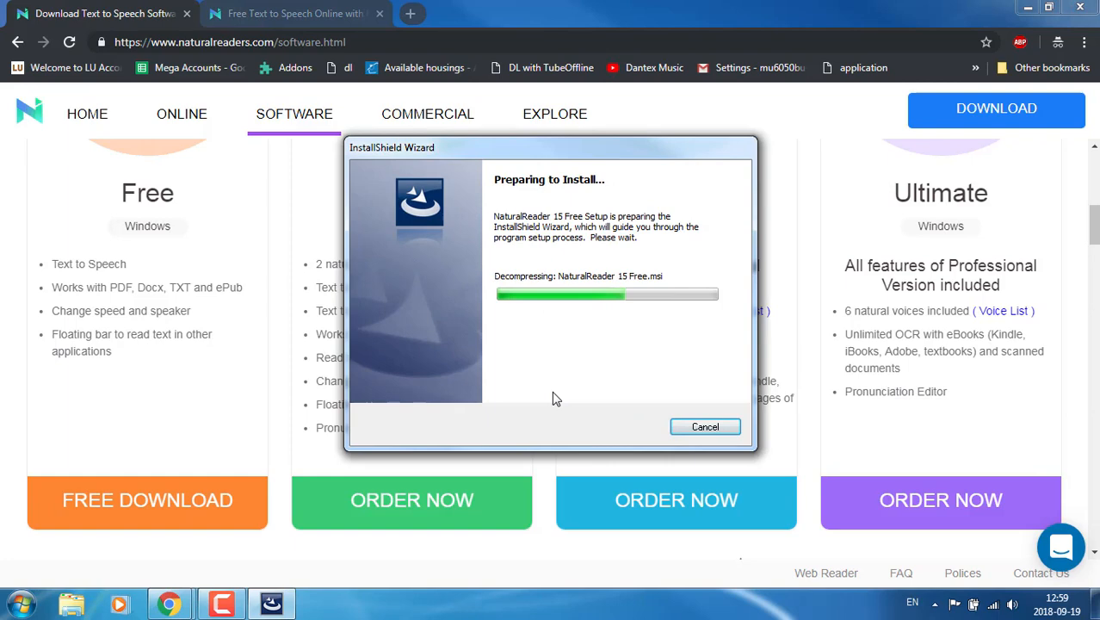
- Install NaturalReader 15 Free with default options and folder, then launch it from Start
click(704, 426)
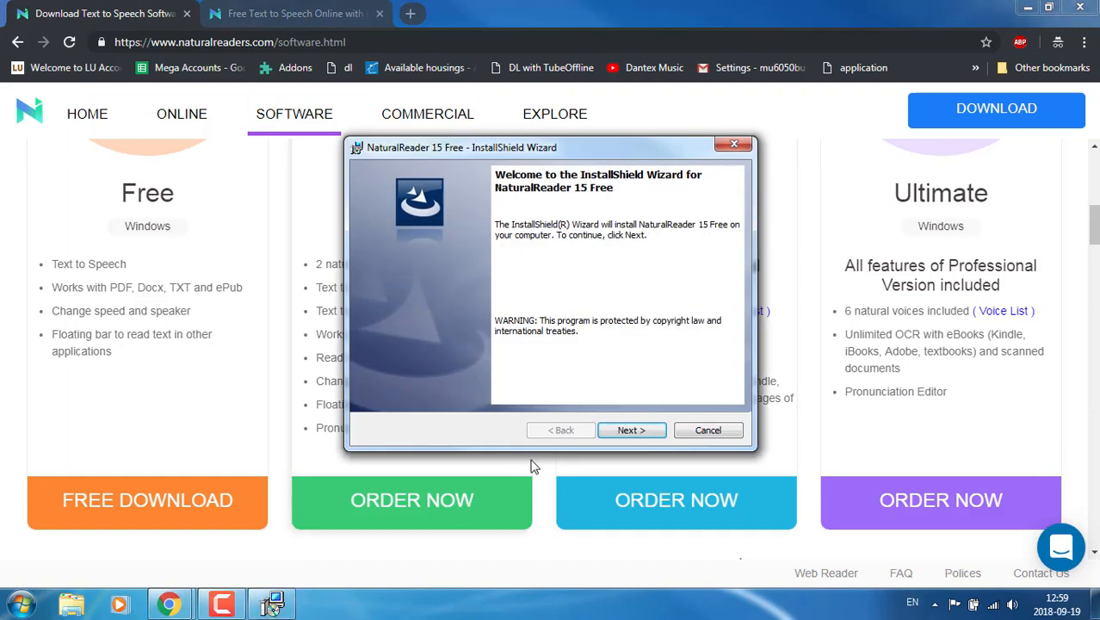
click(631, 429)
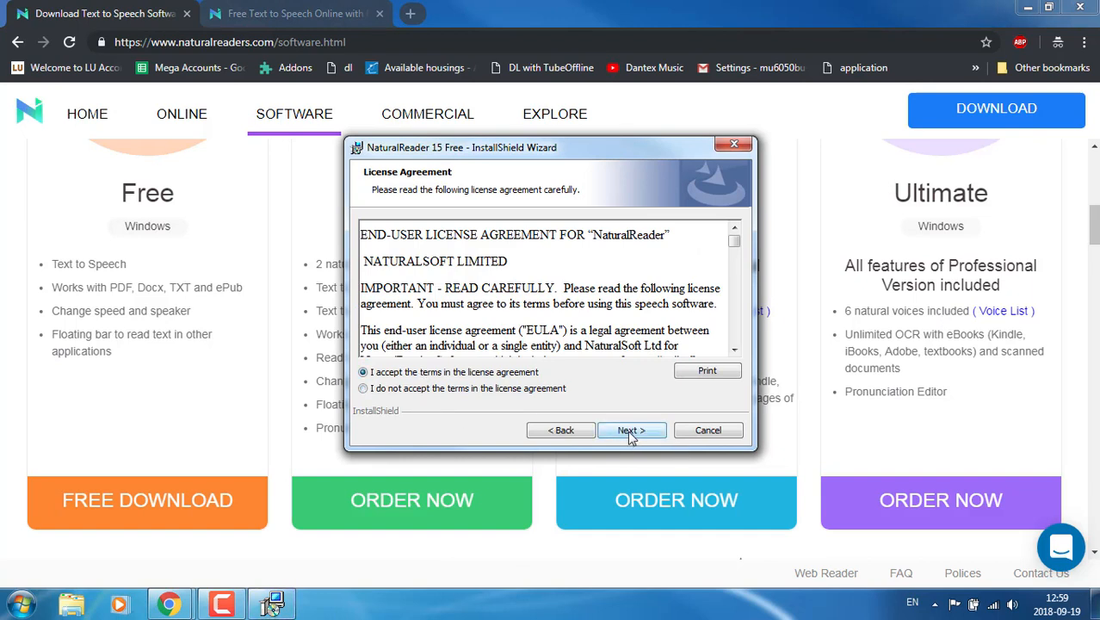
click(631, 429)
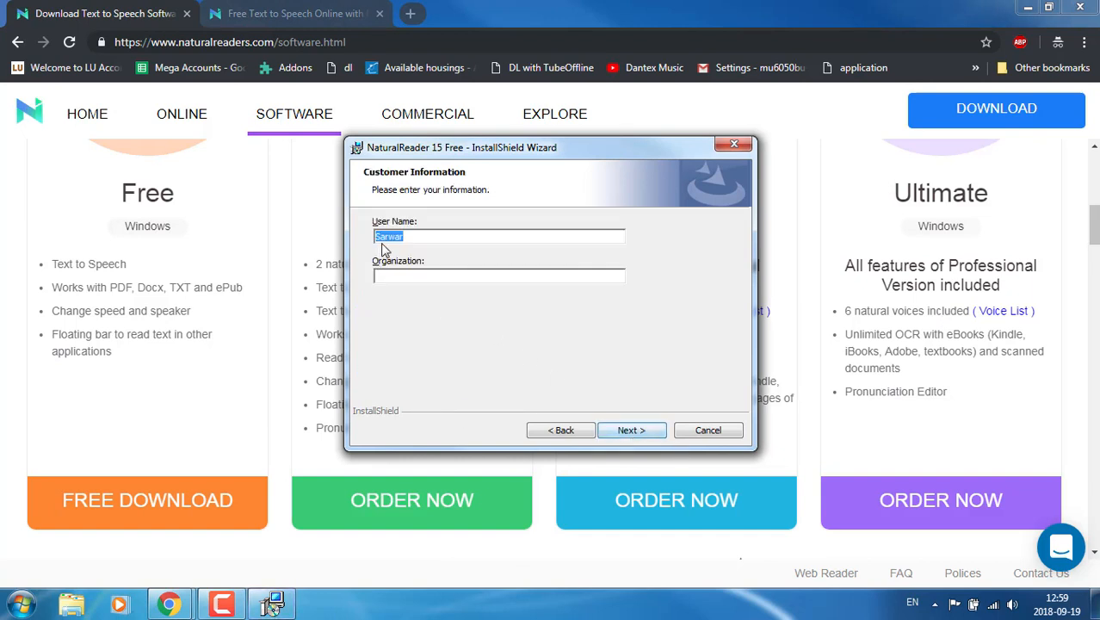
mouse_move(632, 429)
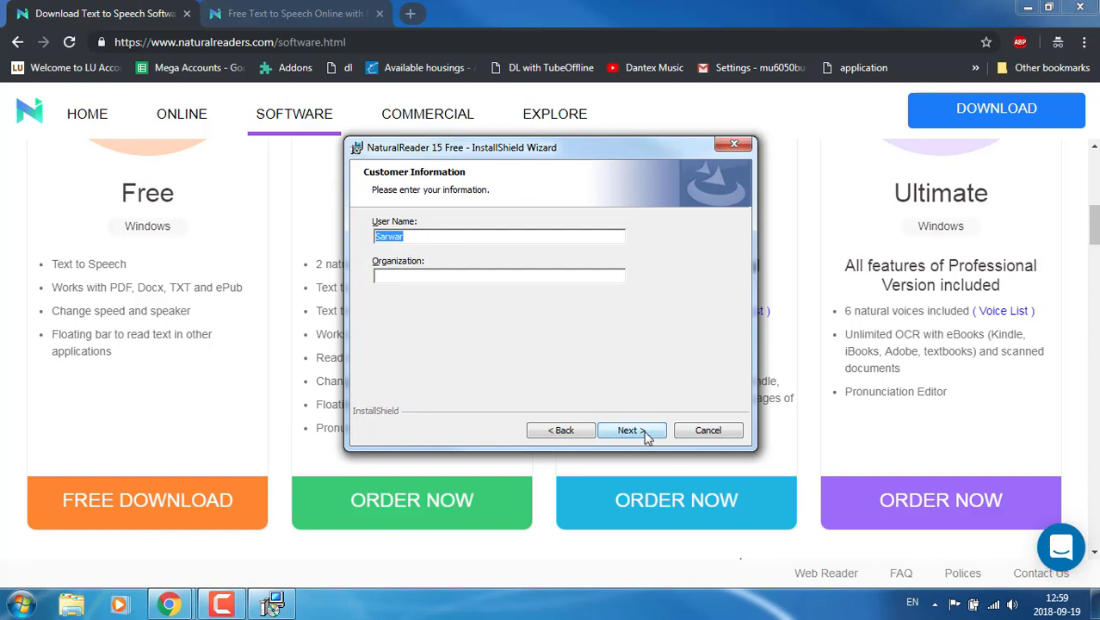
click(631, 430)
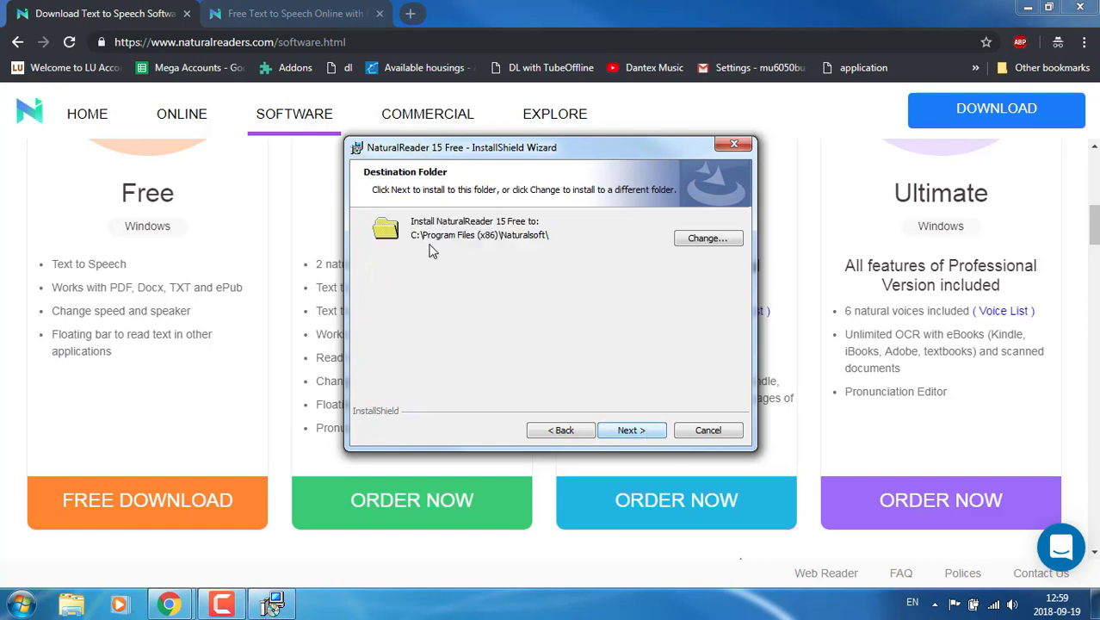
click(631, 430)
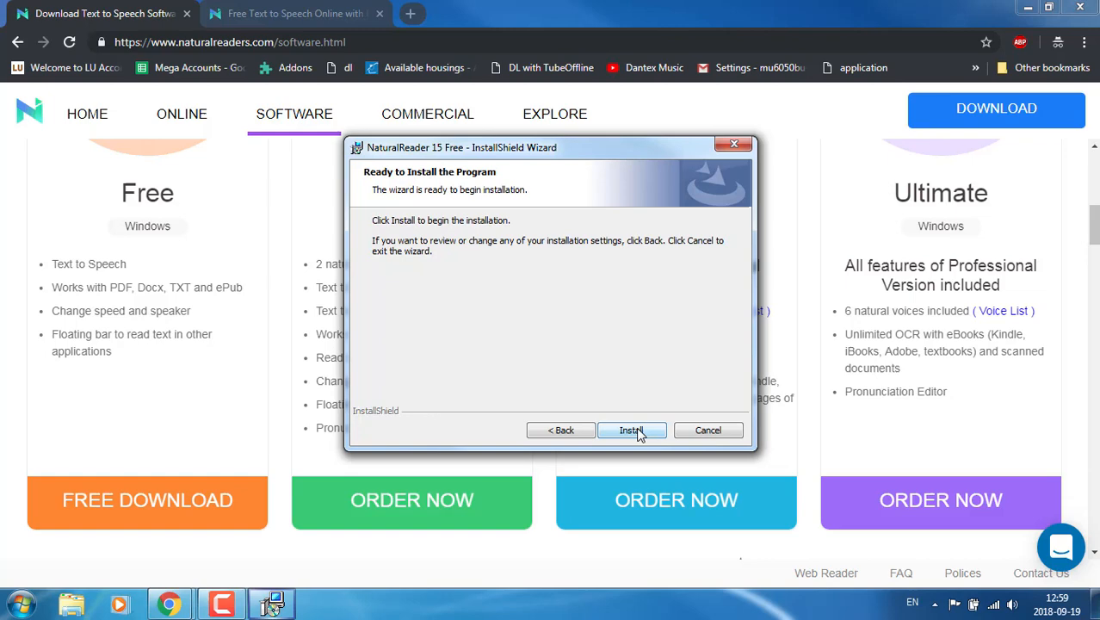
click(631, 430)
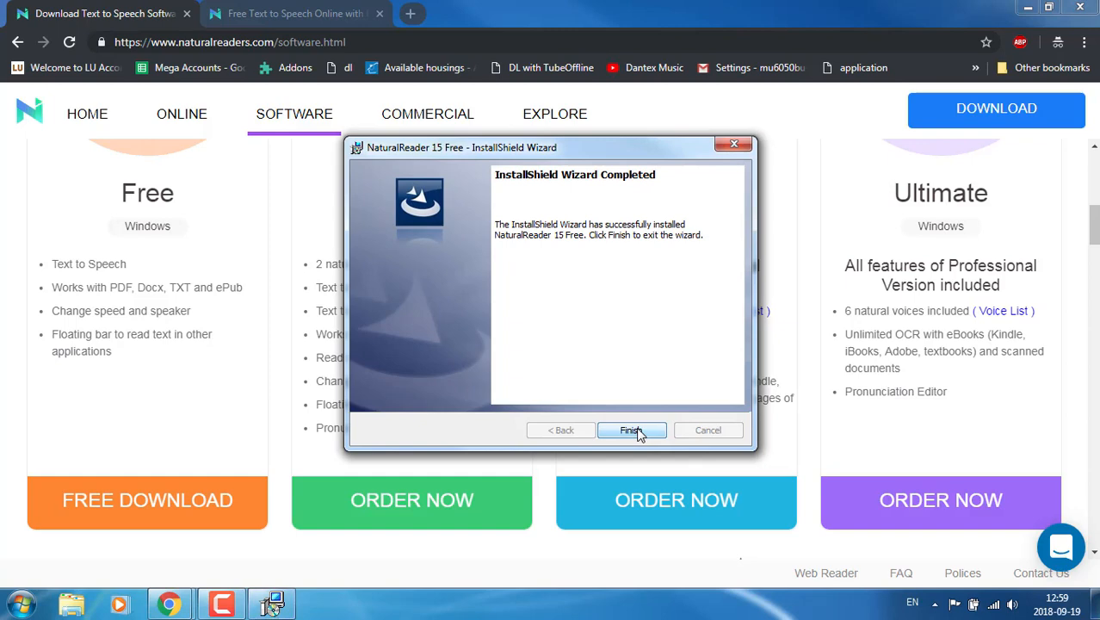
click(631, 430)
text(natu)
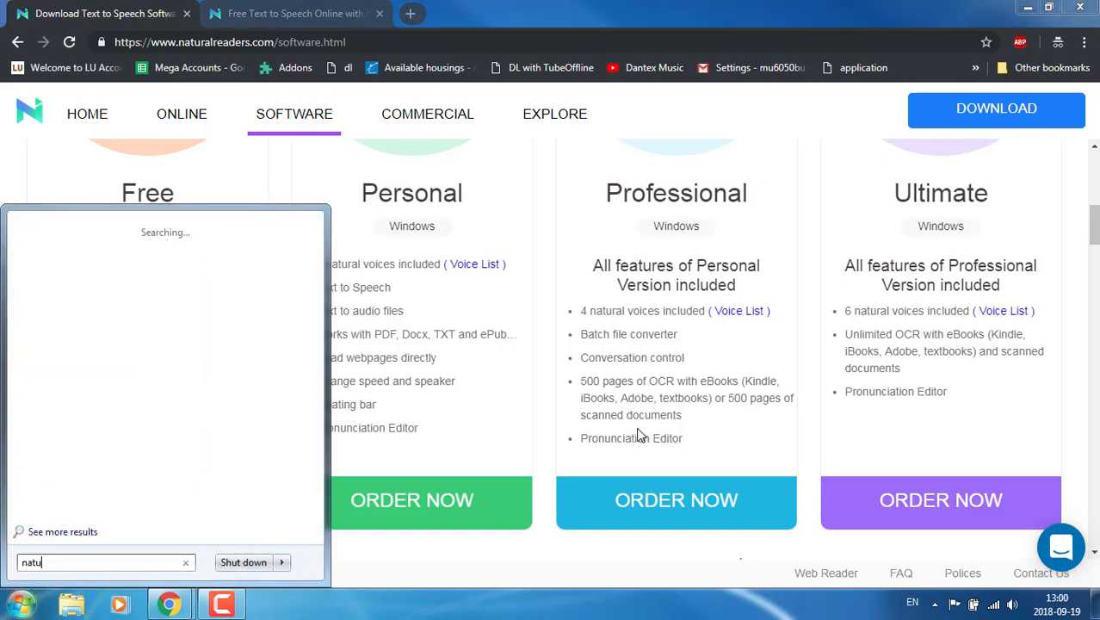
key(enter)
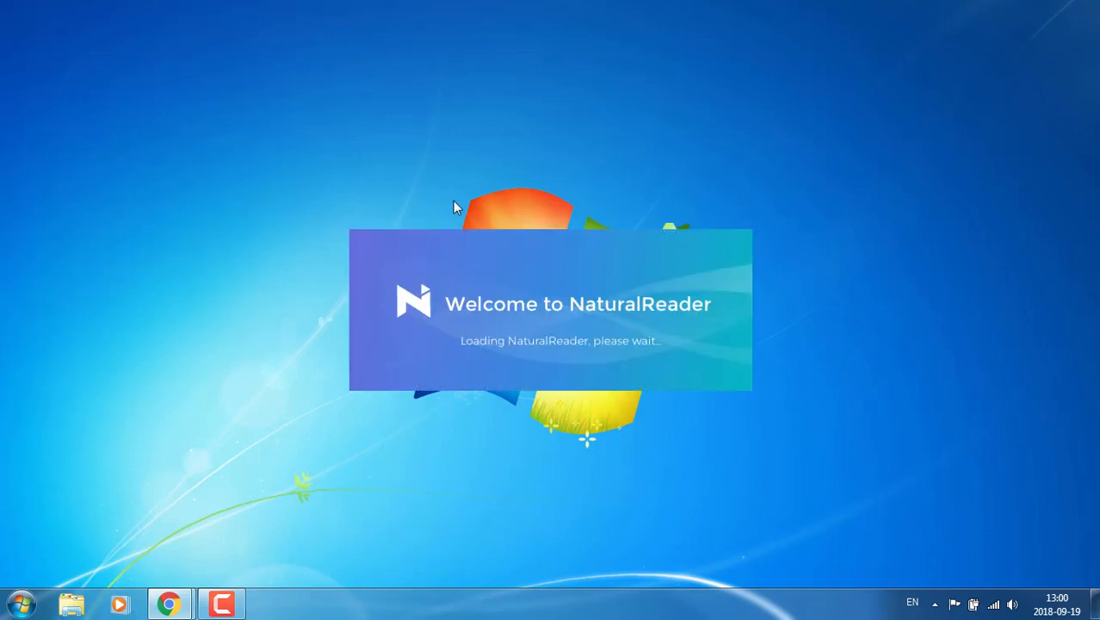
mouse_move(434, 181)
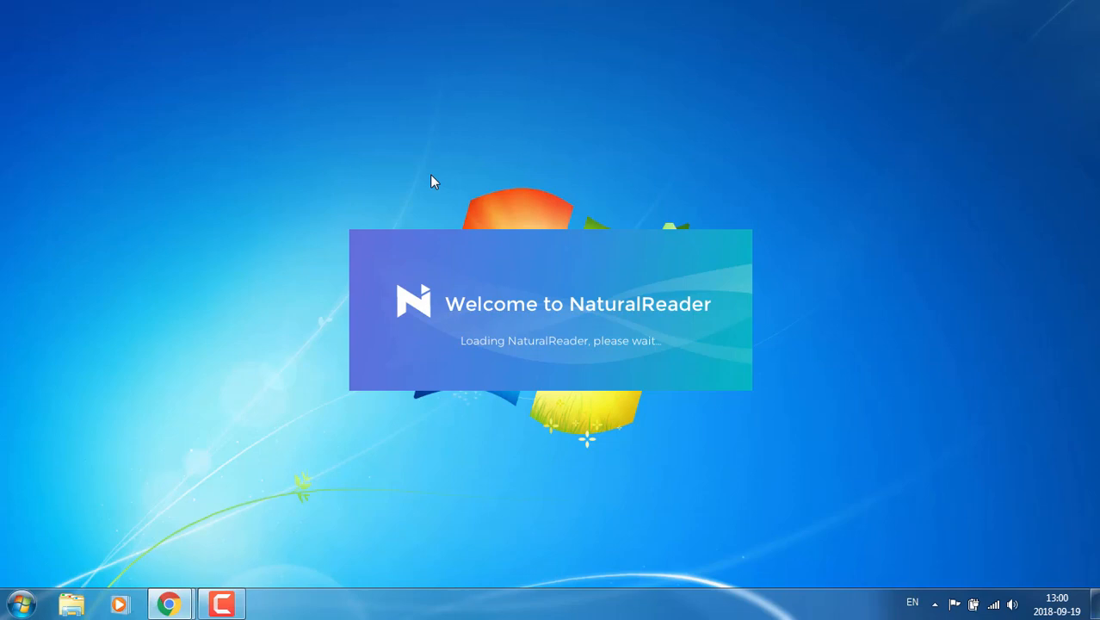
mouse_move(314, 344)
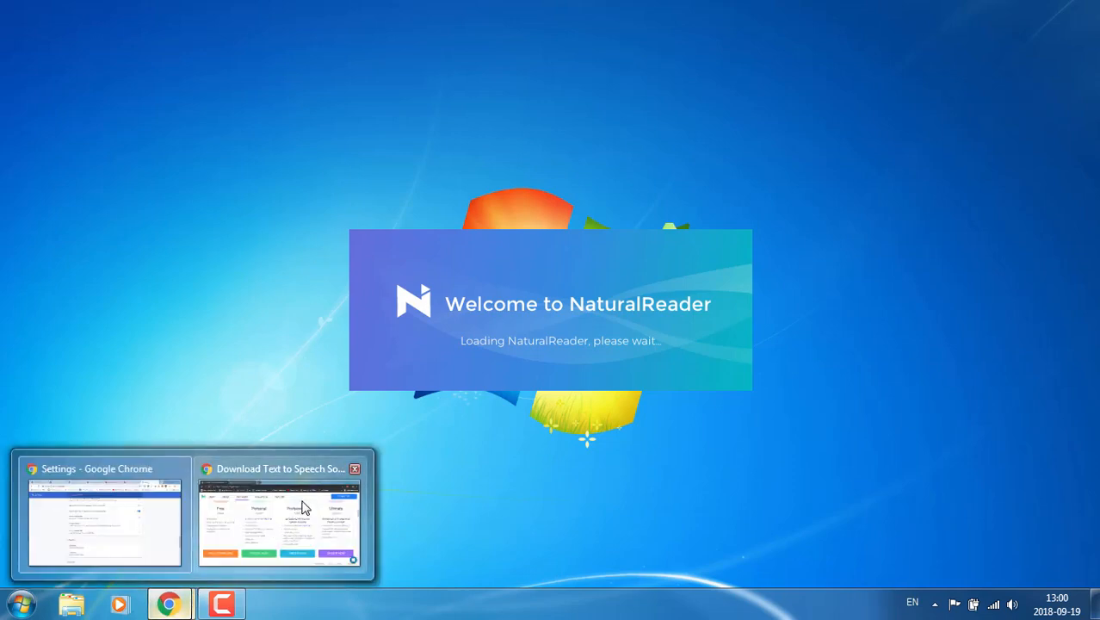
- Return to the Chrome software download page while NaturalReader loads
click(280, 512)
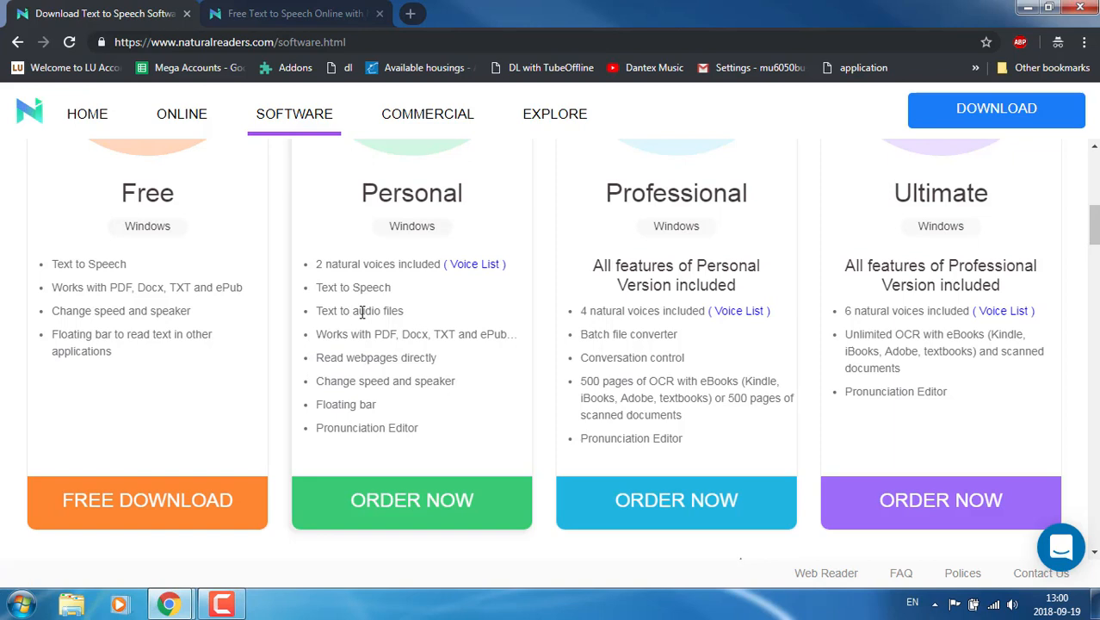
mouse_move(226, 306)
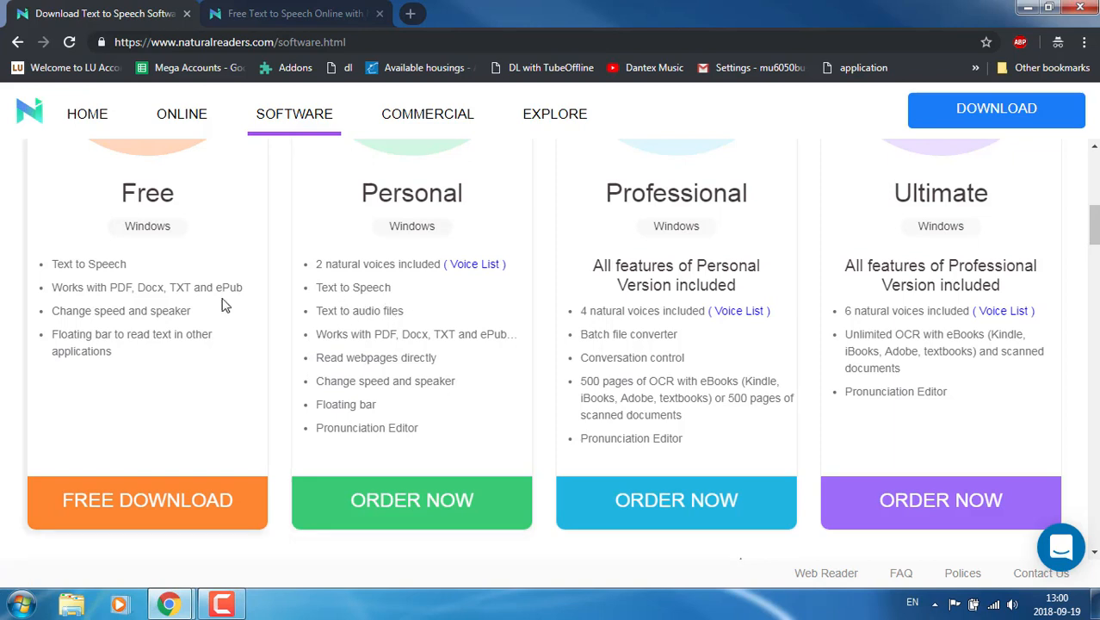
mouse_move(79, 284)
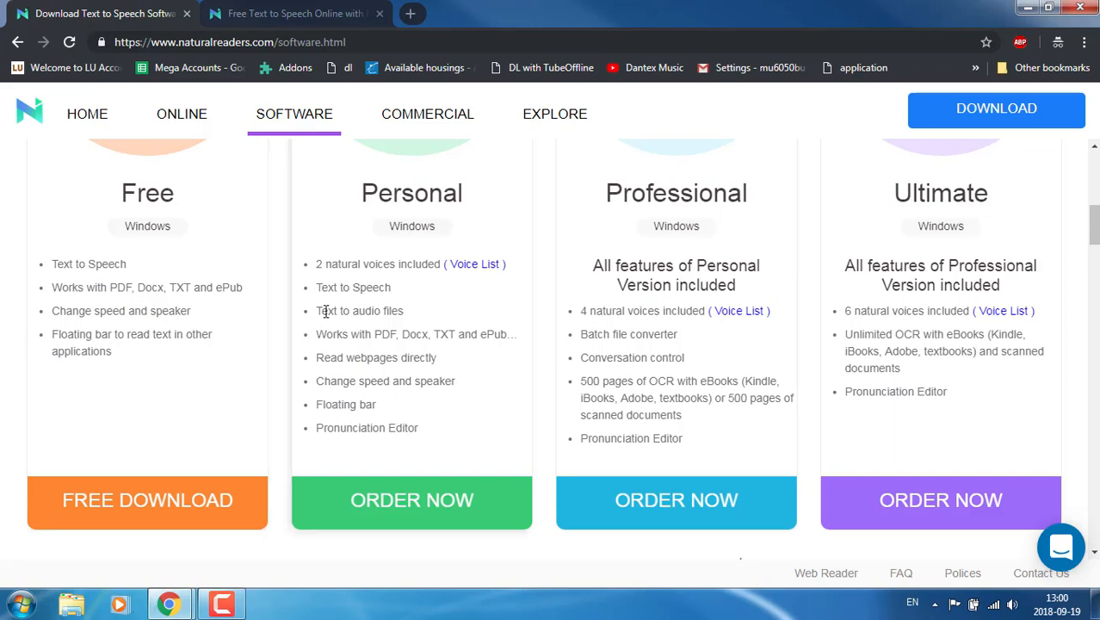
- Highlight plan features like Batch file converter and Pronunciation Editor on the pricing cards
double_click(359, 311)
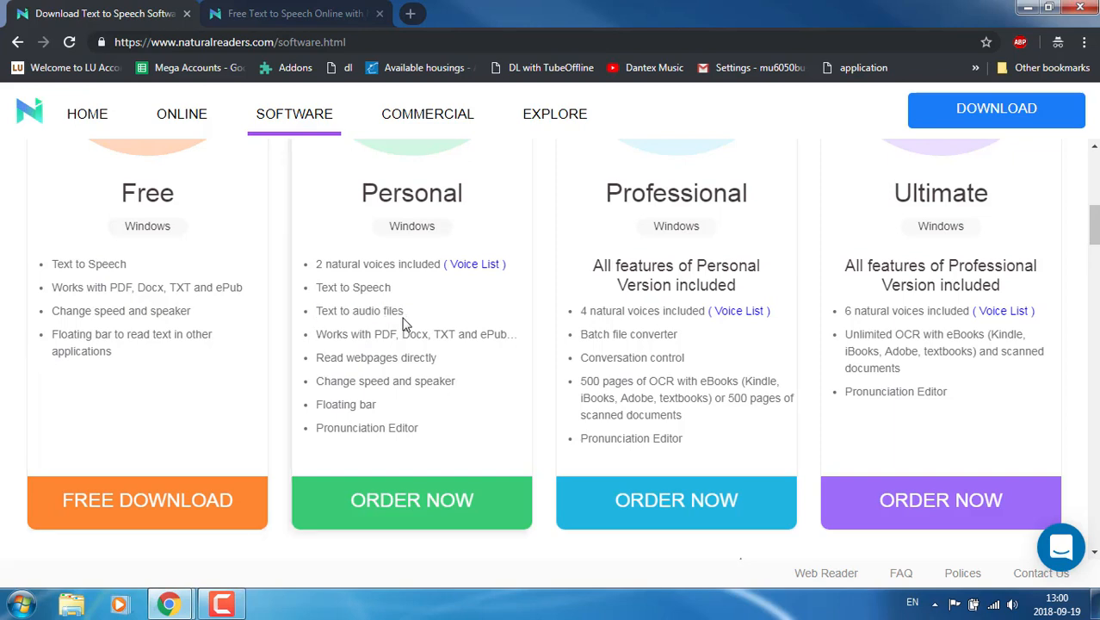
double_click(629, 334)
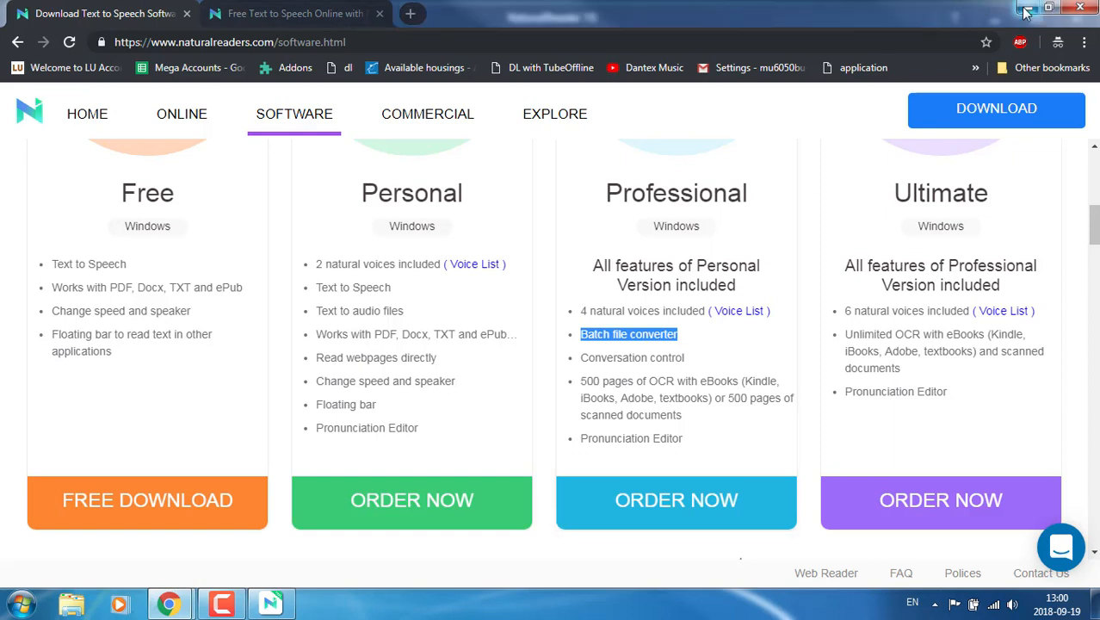
drag(845, 311, 947, 396)
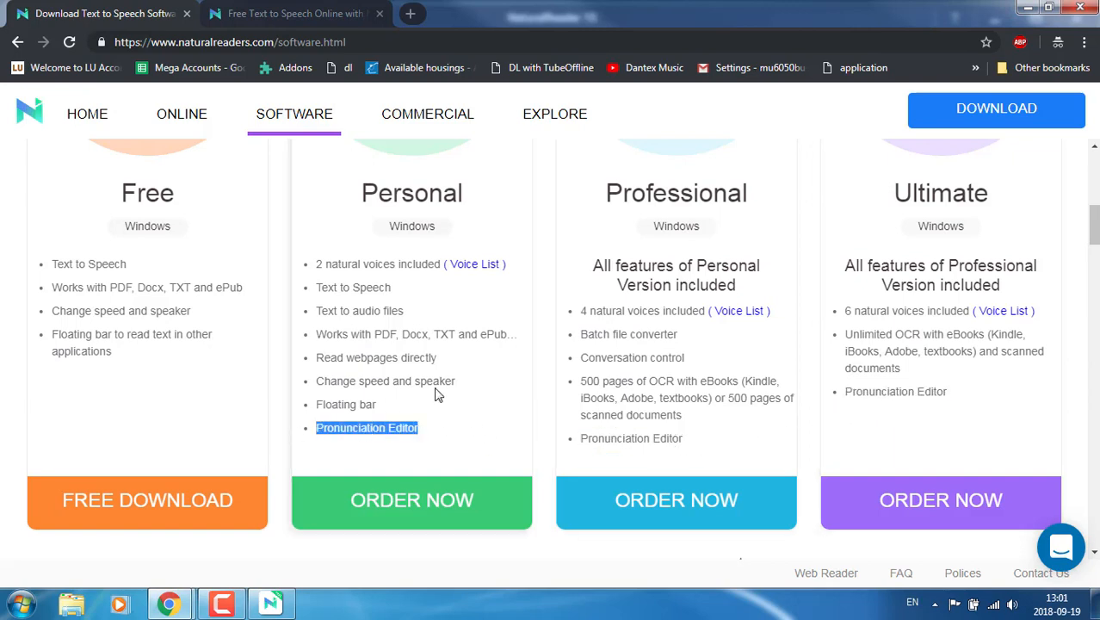
mouse_move(1063, 28)
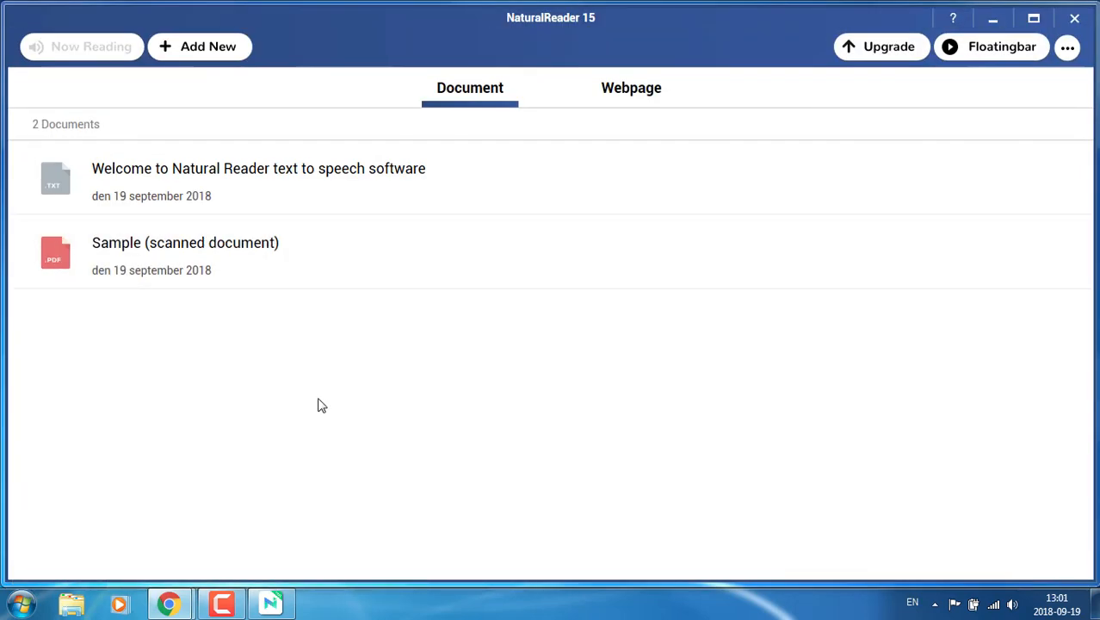
mouse_move(206, 46)
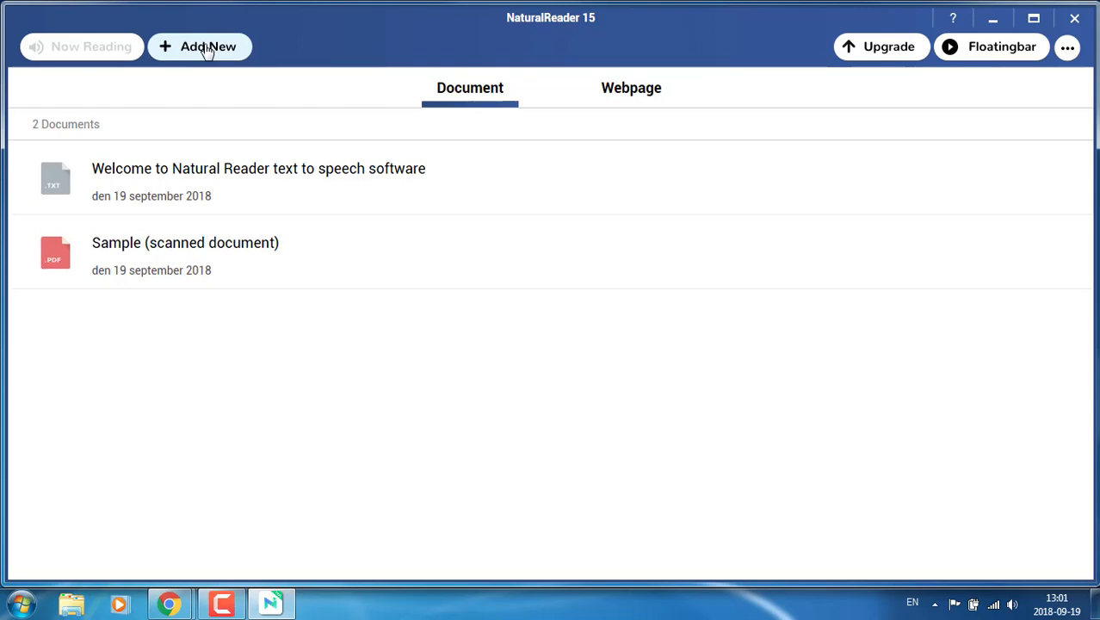
mouse_move(188, 193)
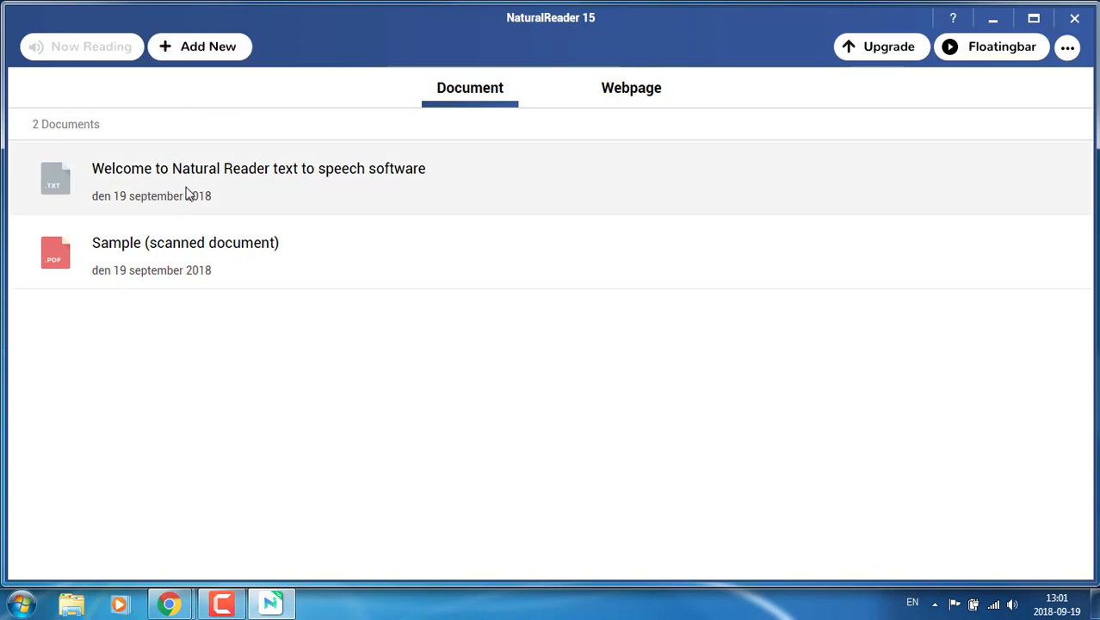
mouse_move(191, 196)
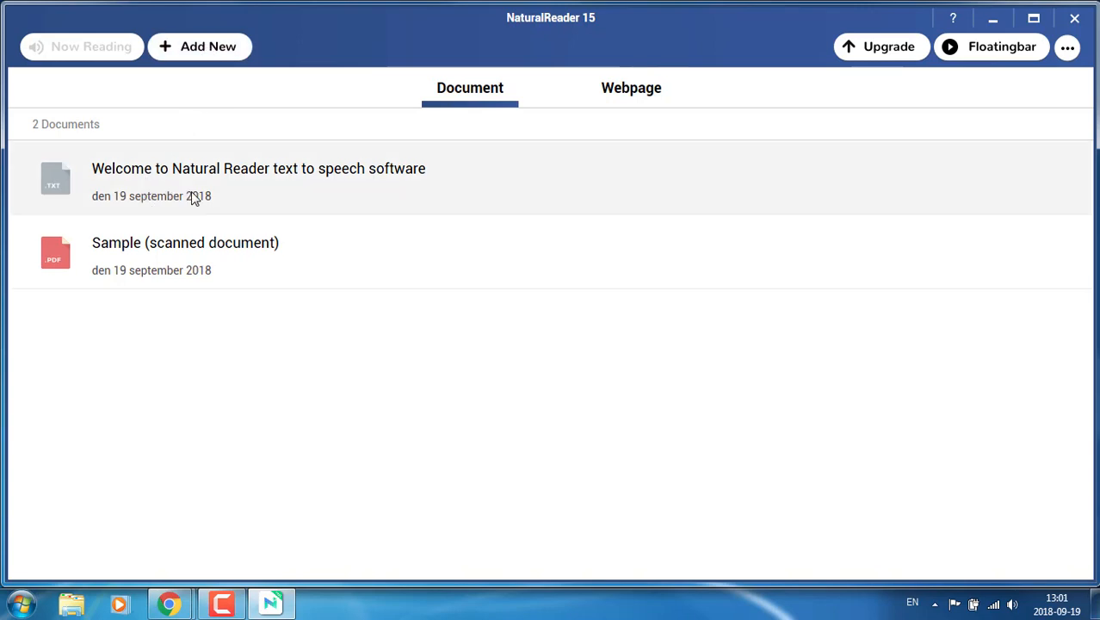
- Open 'Welcome to Natural Reader text to speech software' from the Document library
double_click(258, 168)
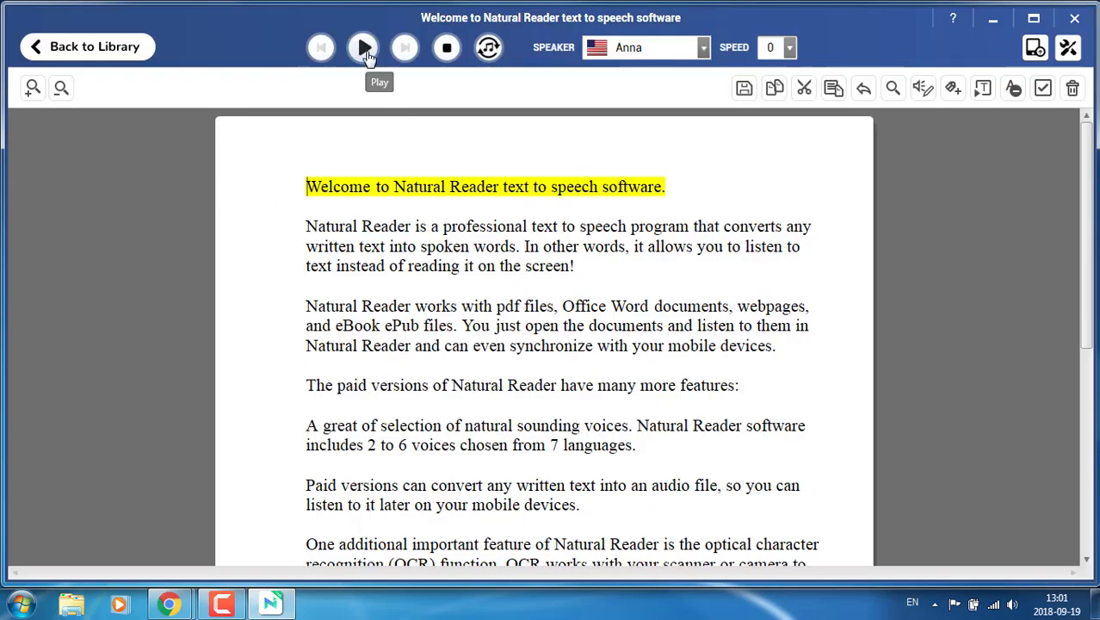
click(702, 47)
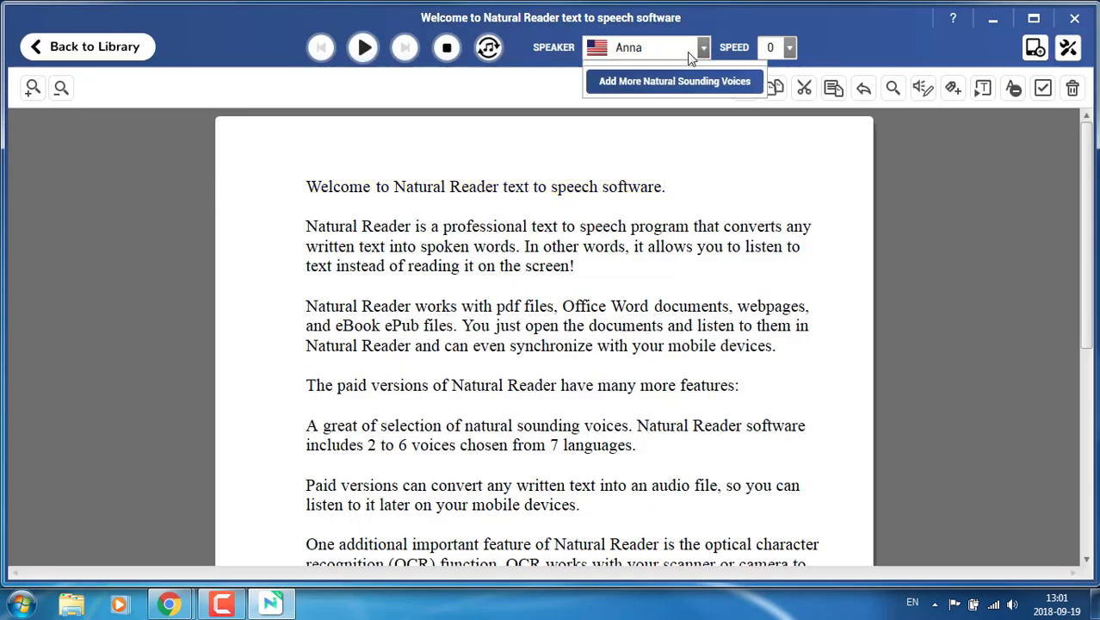
mouse_move(654, 62)
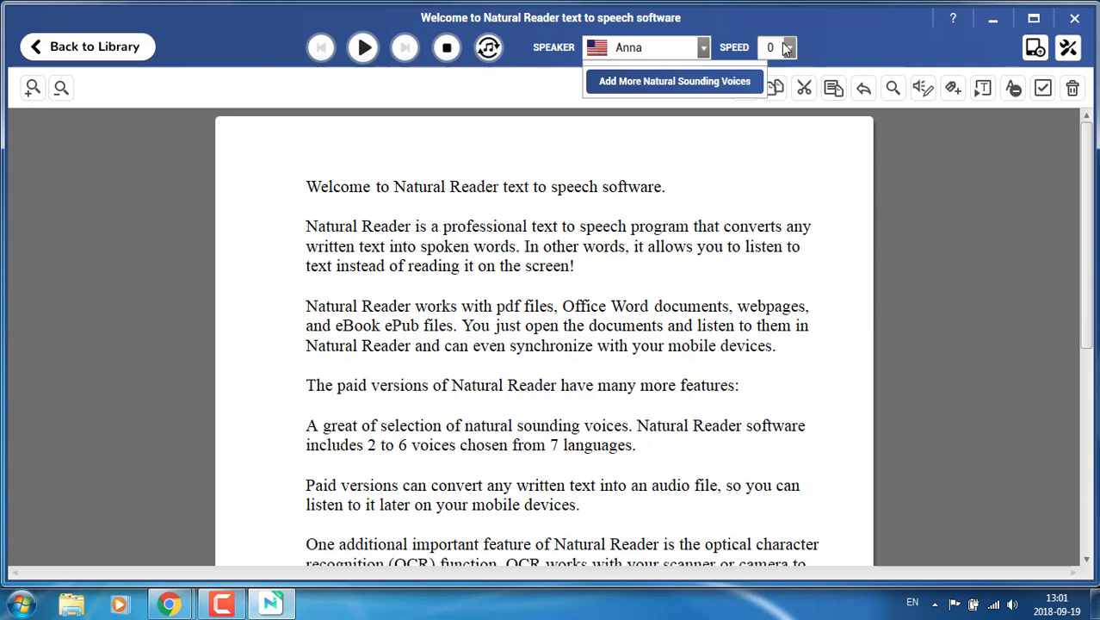
click(787, 47)
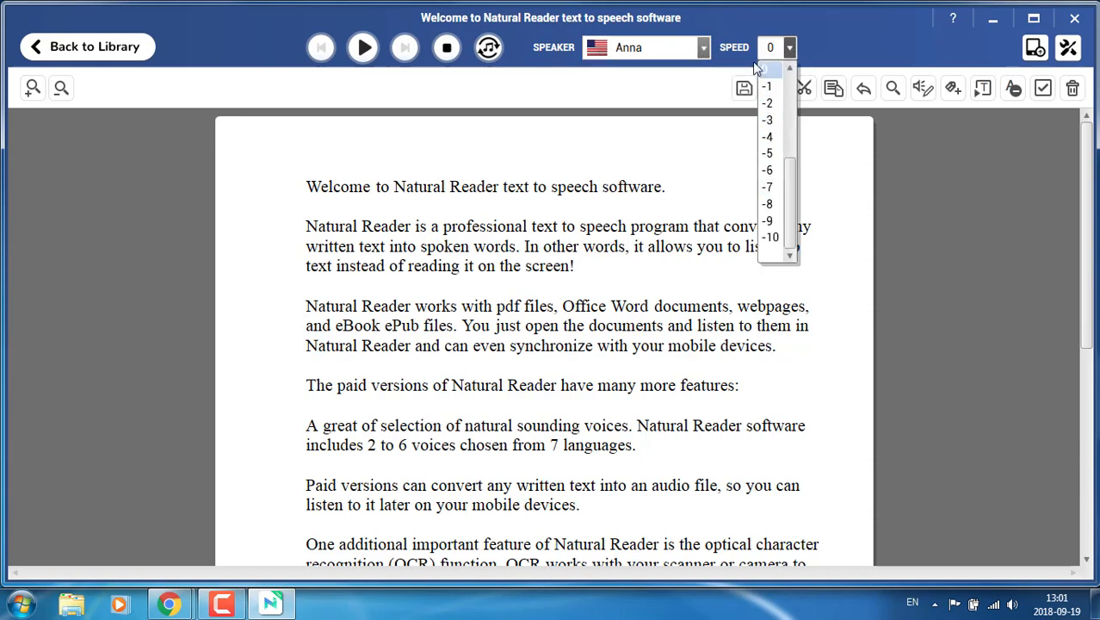
mouse_move(769, 186)
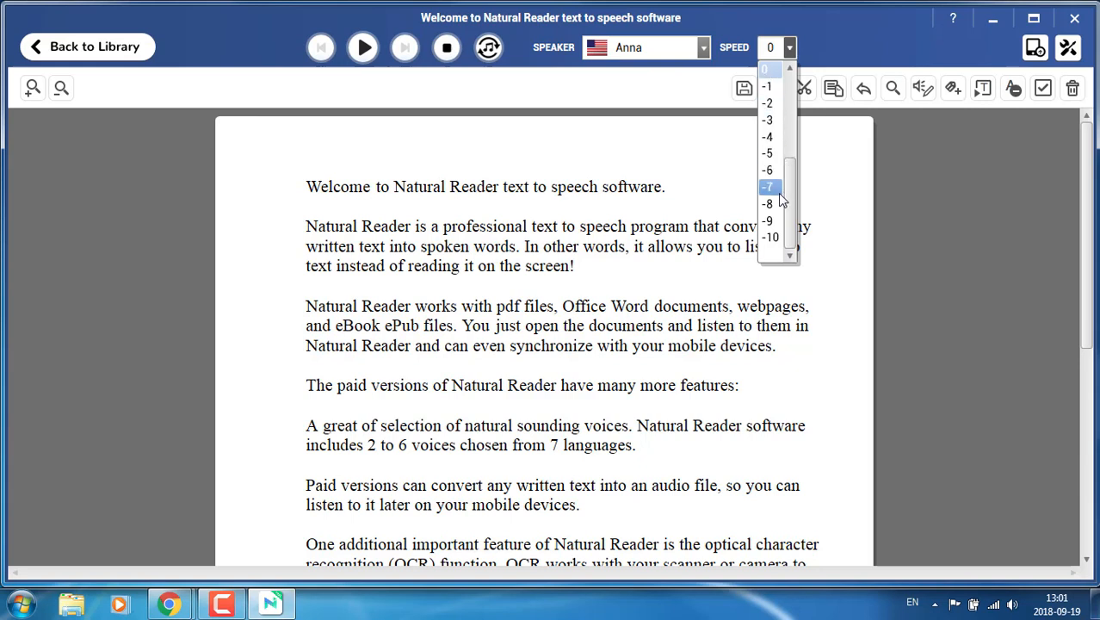
scroll(up, 3)
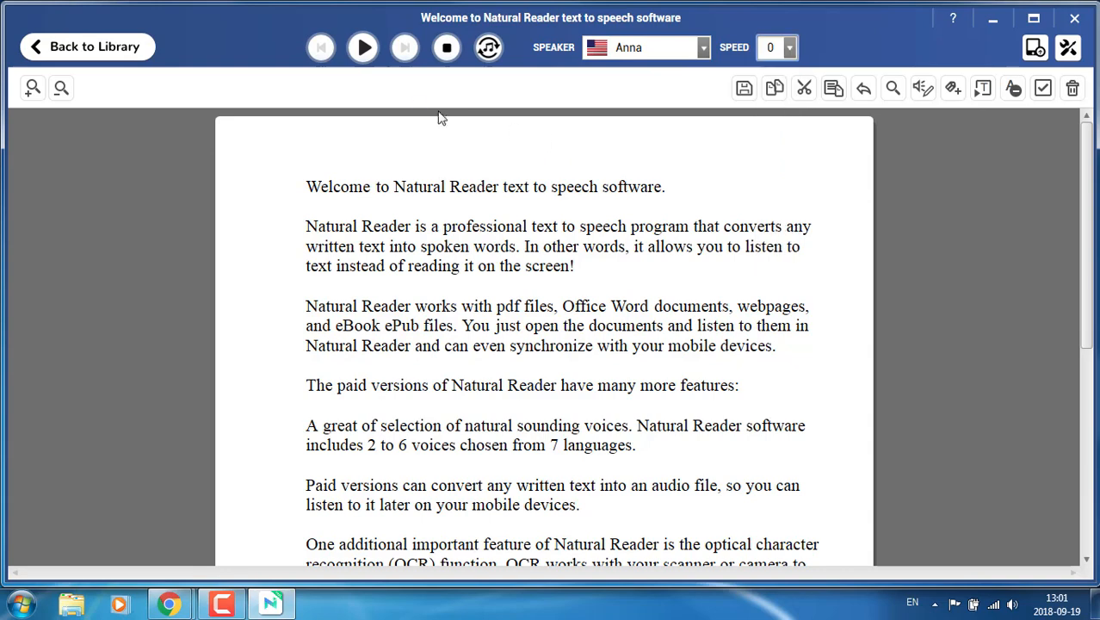
mouse_move(489, 48)
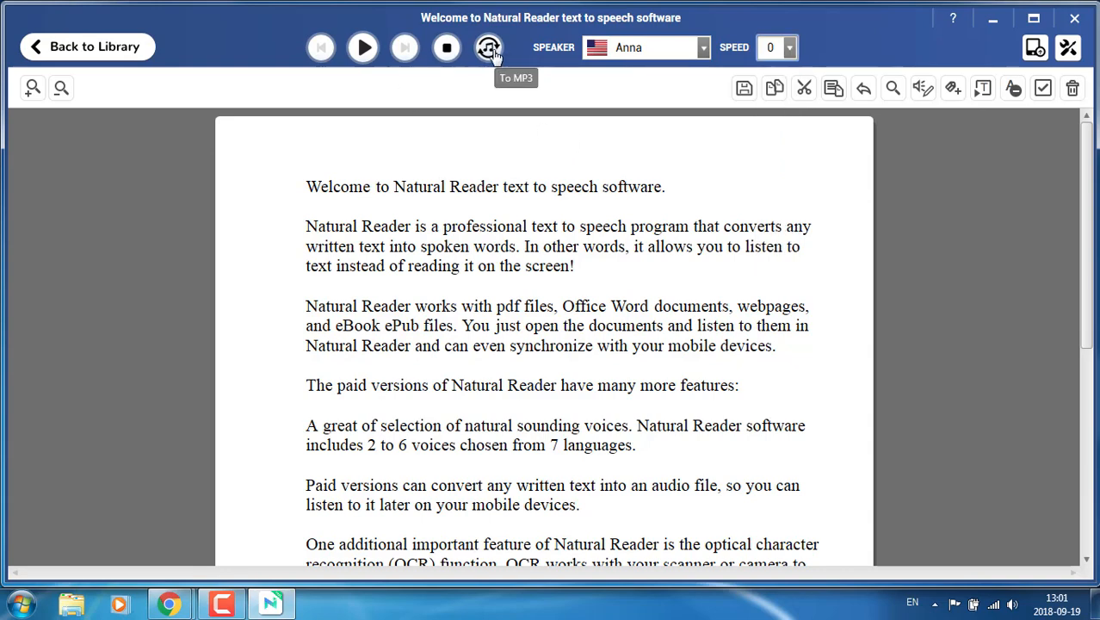
click(488, 47)
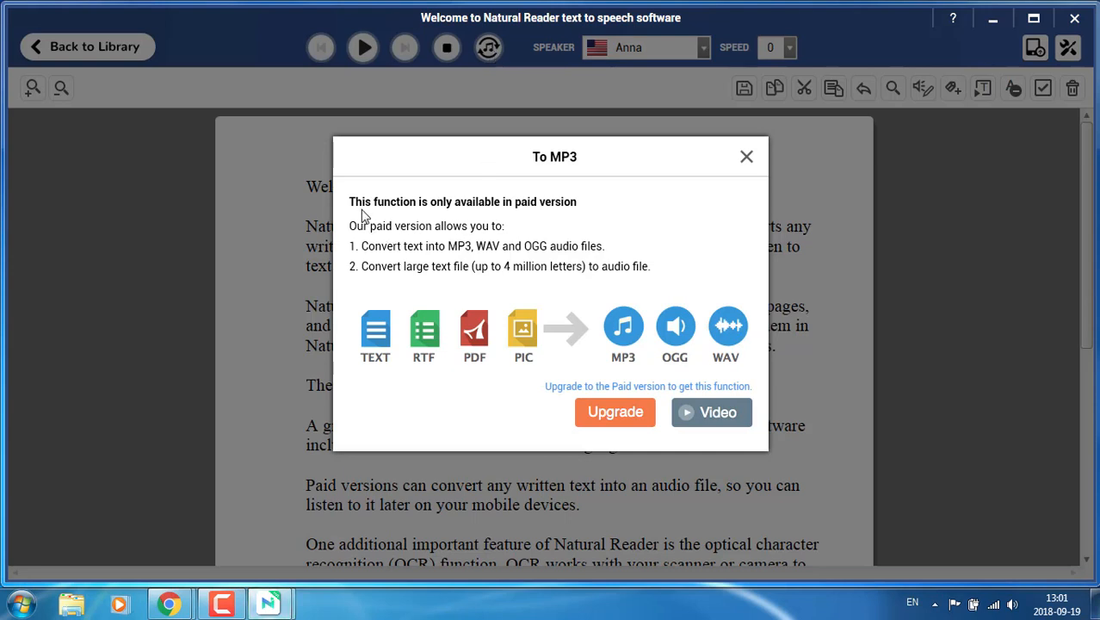
mouse_move(539, 214)
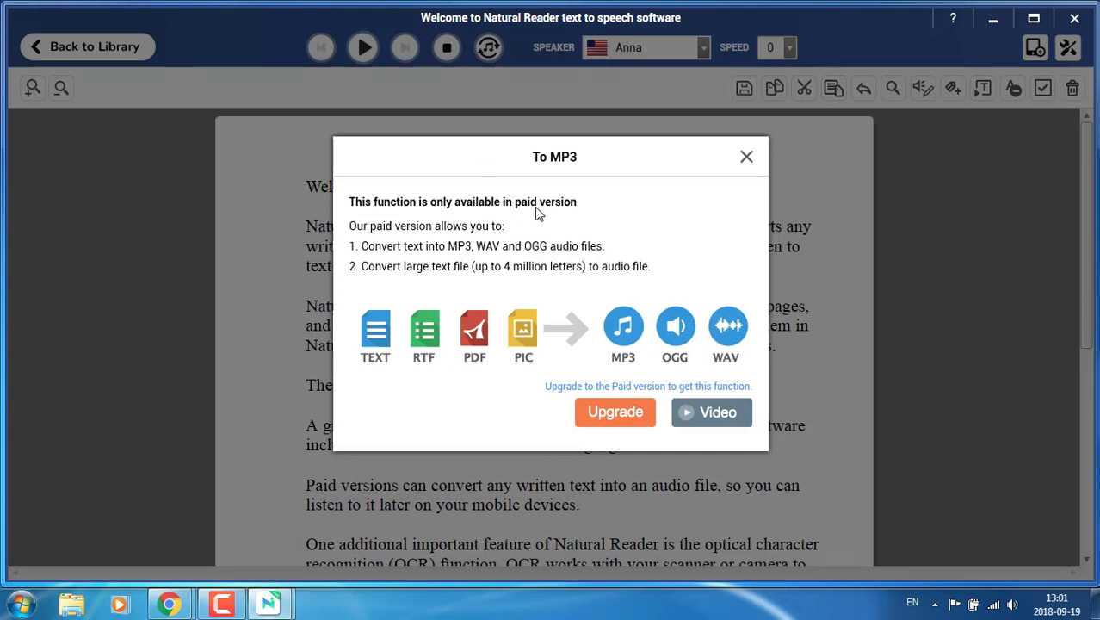
mouse_move(683, 295)
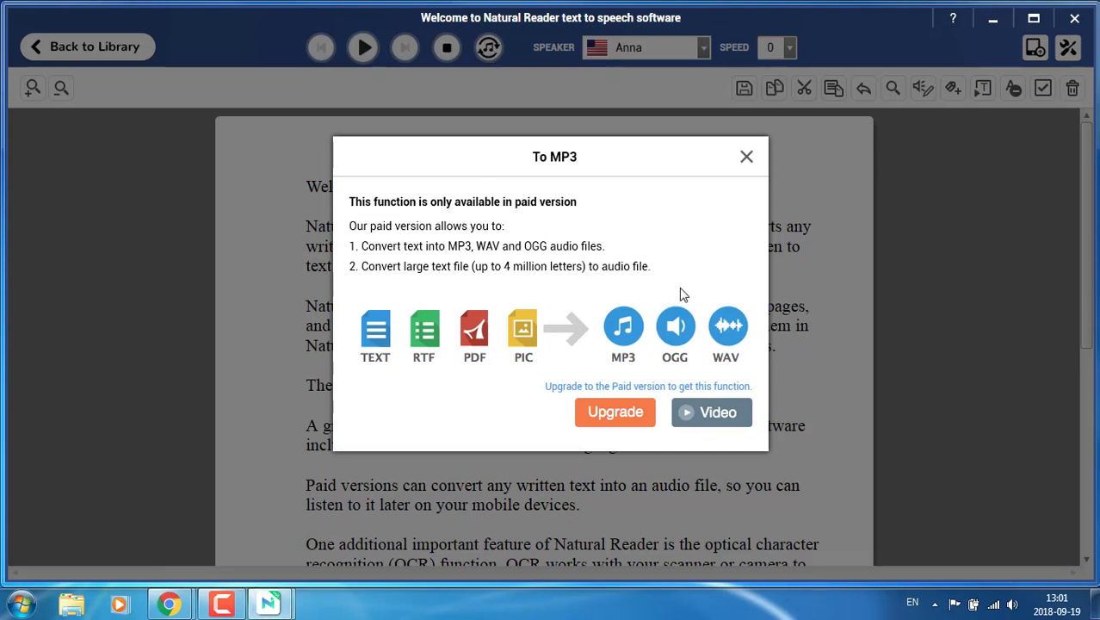
mouse_move(747, 157)
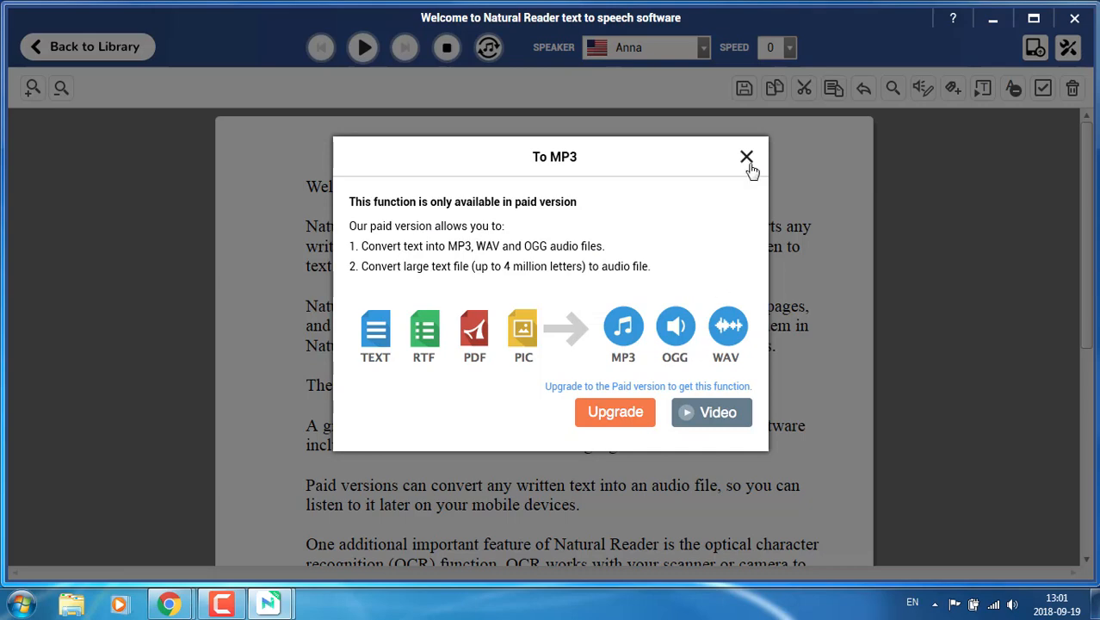
click(747, 156)
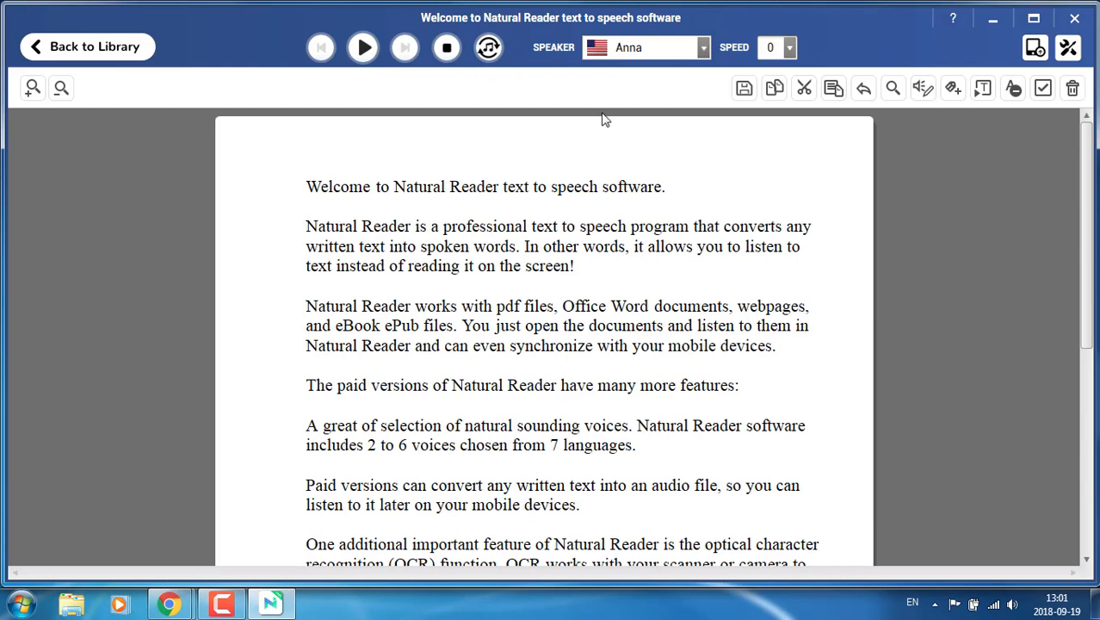
mouse_move(362, 48)
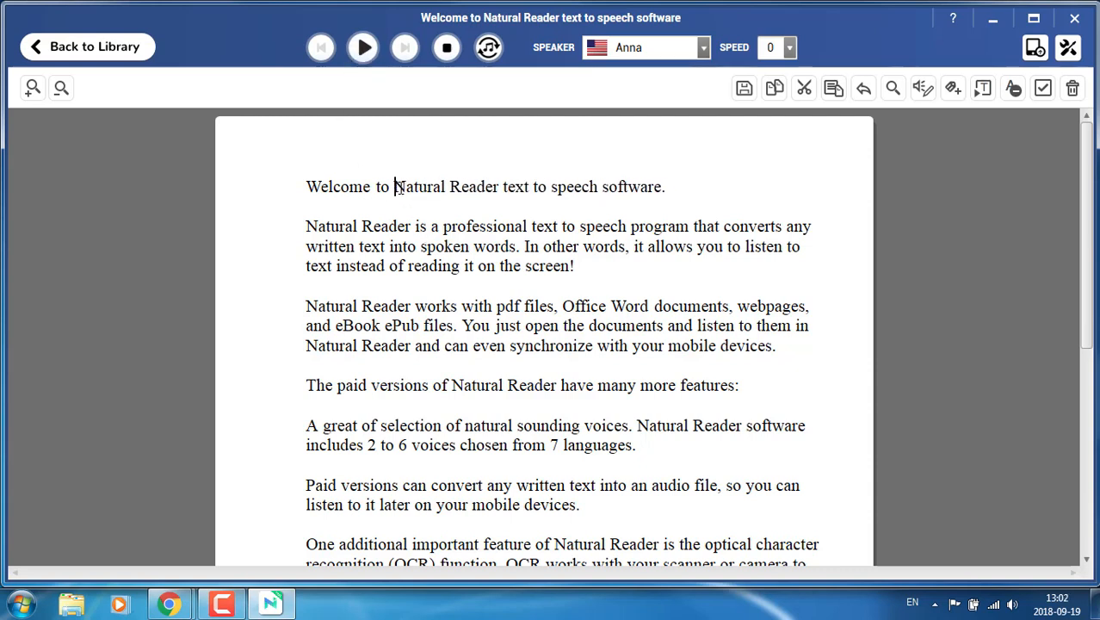
- Insert 'here' into the welcome sentence, then play, pause, resume and stop reading
text(here)
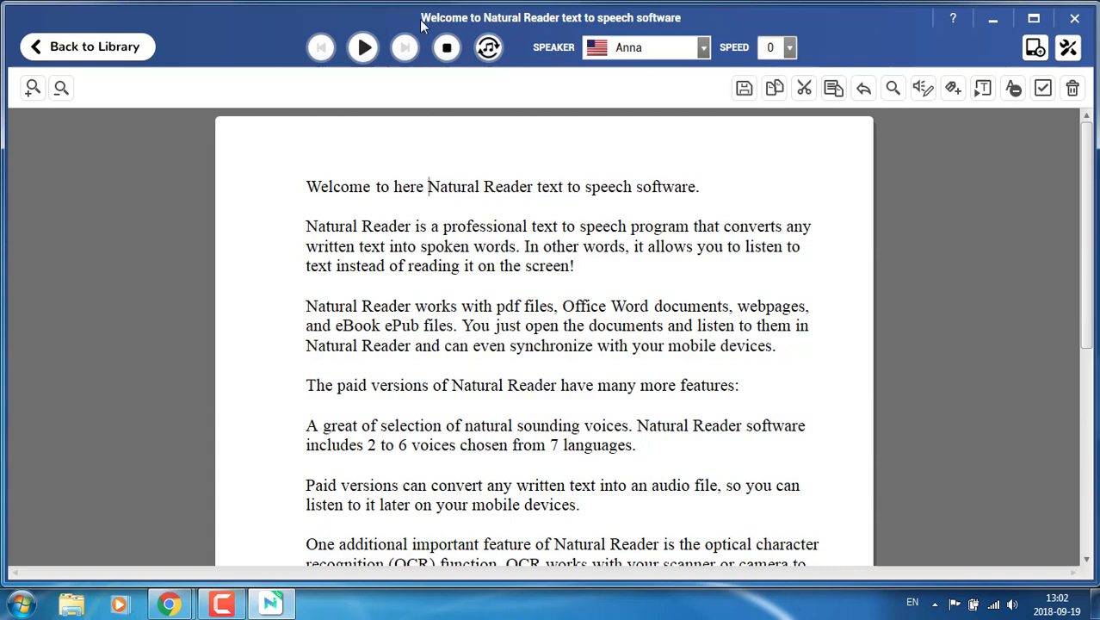
click(362, 47)
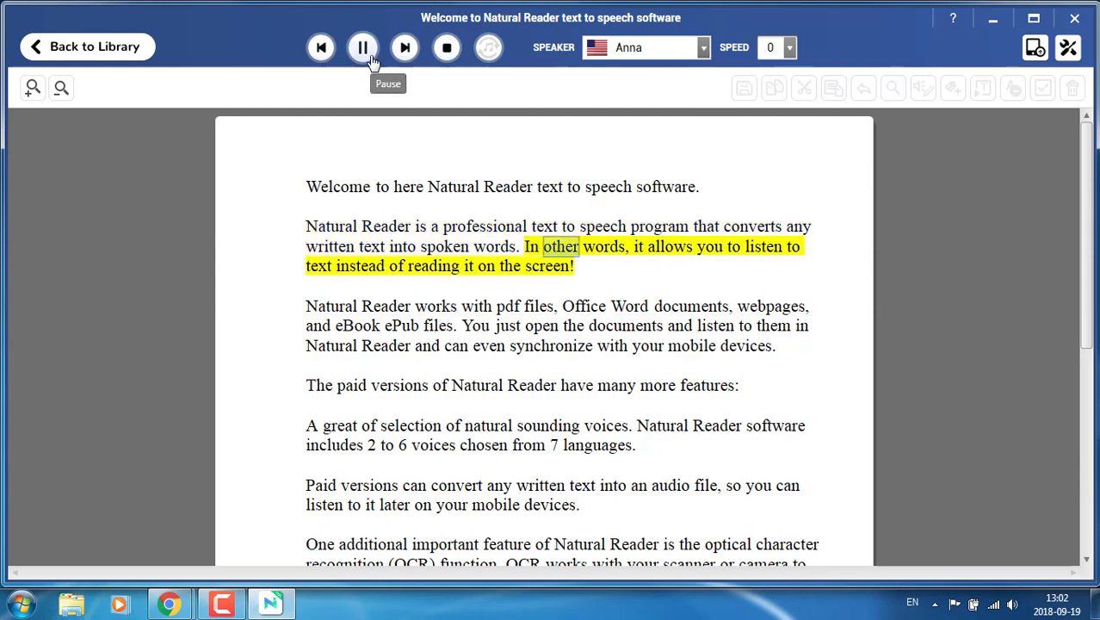
key(Backspace)
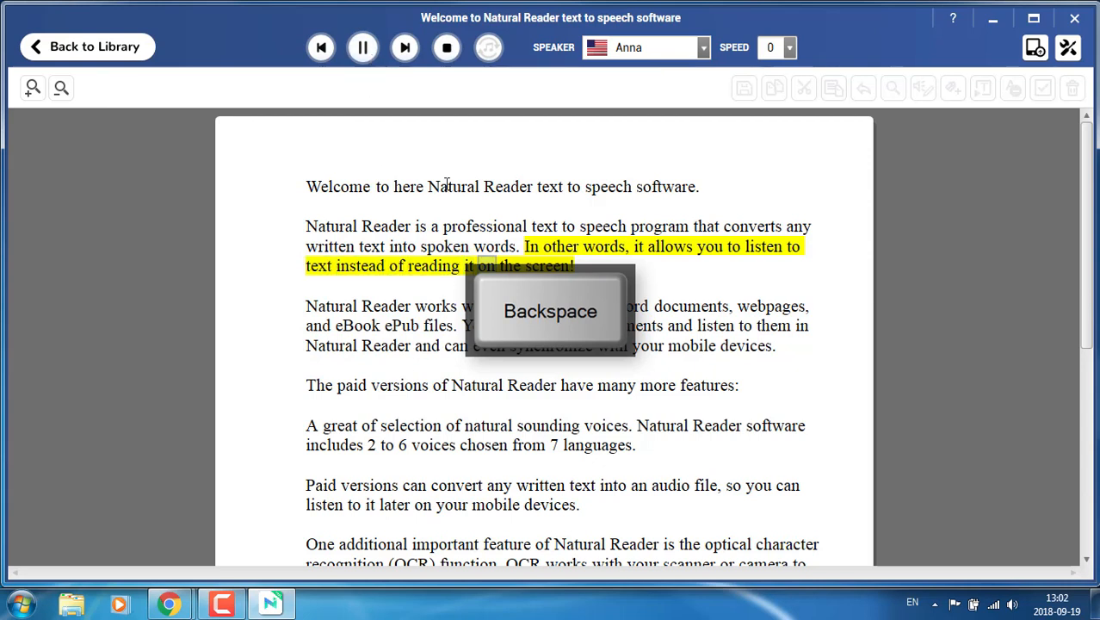
click(362, 47)
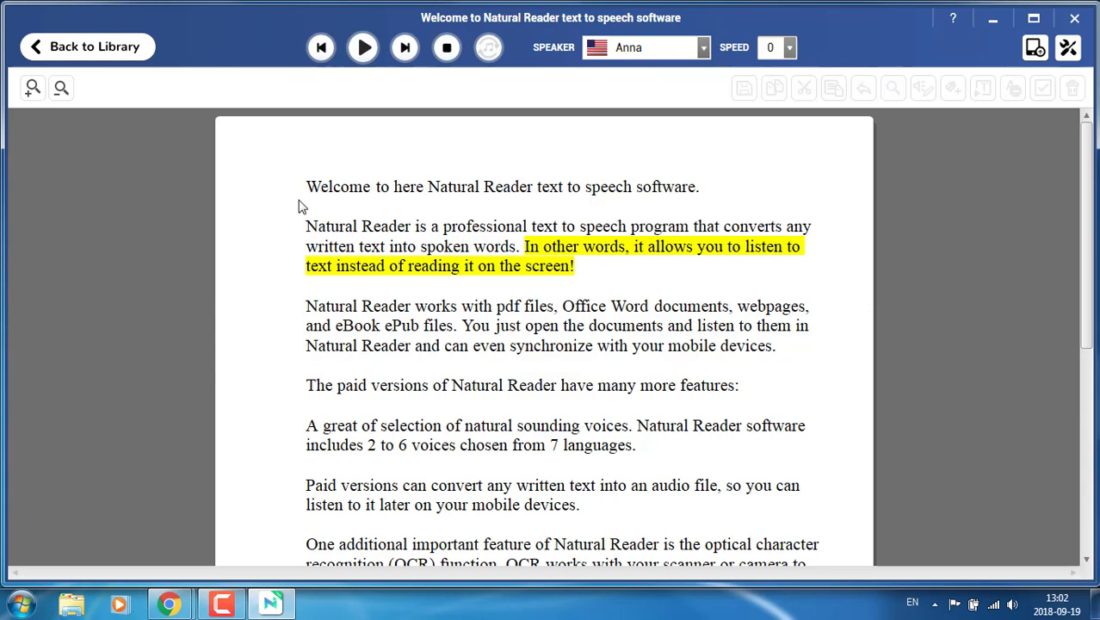
mouse_move(363, 48)
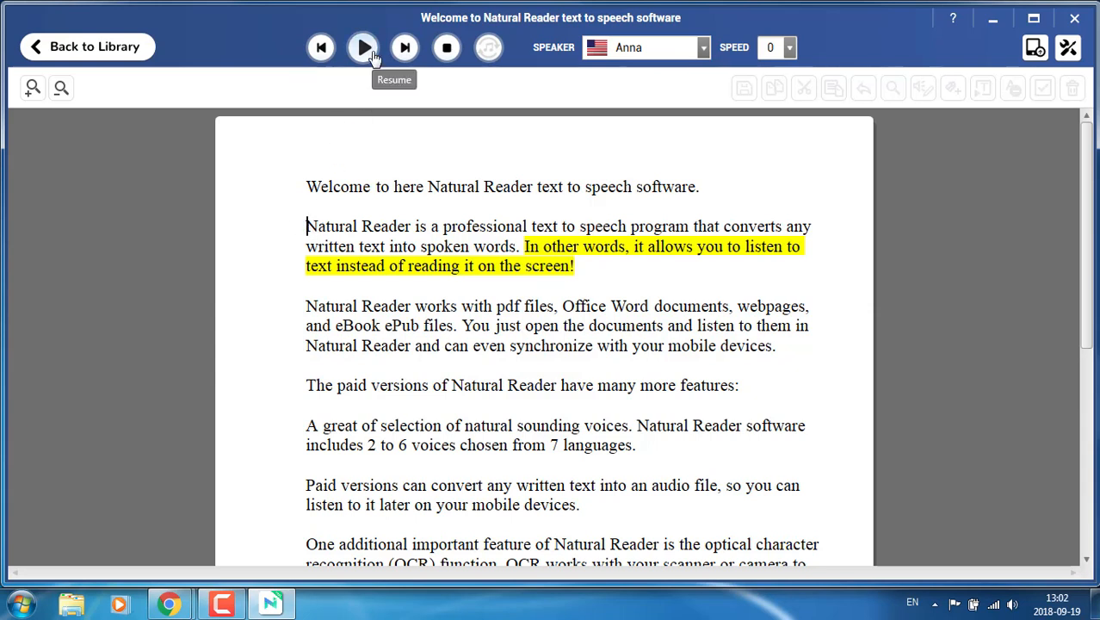
click(363, 48)
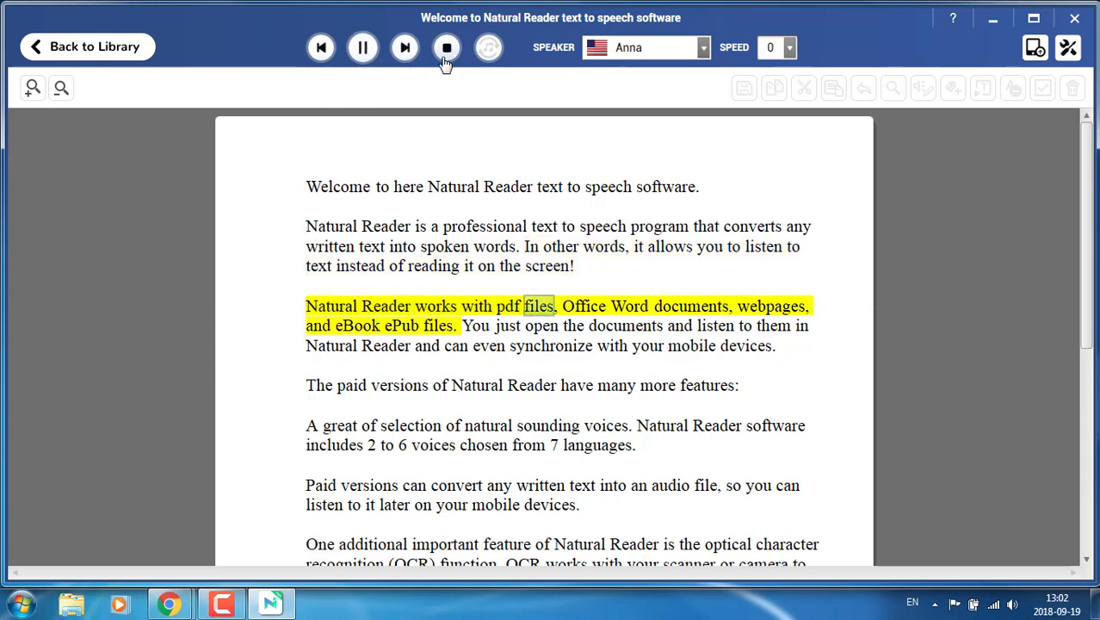
click(446, 47)
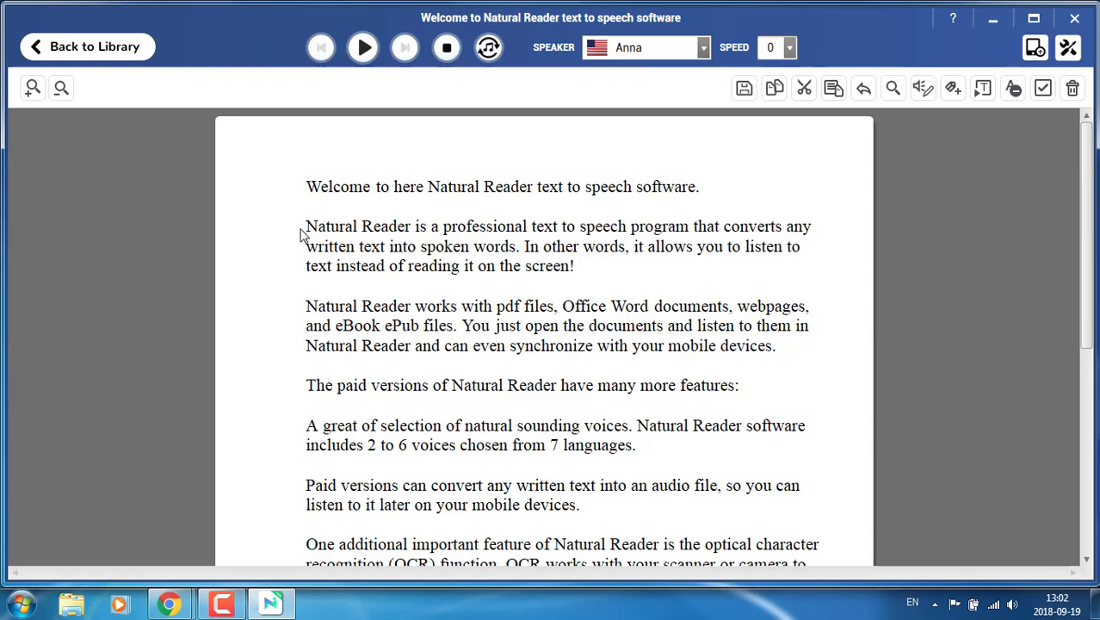
- Read the selected opening of the second paragraph aloud, stopping partway
drag(306, 225, 688, 246)
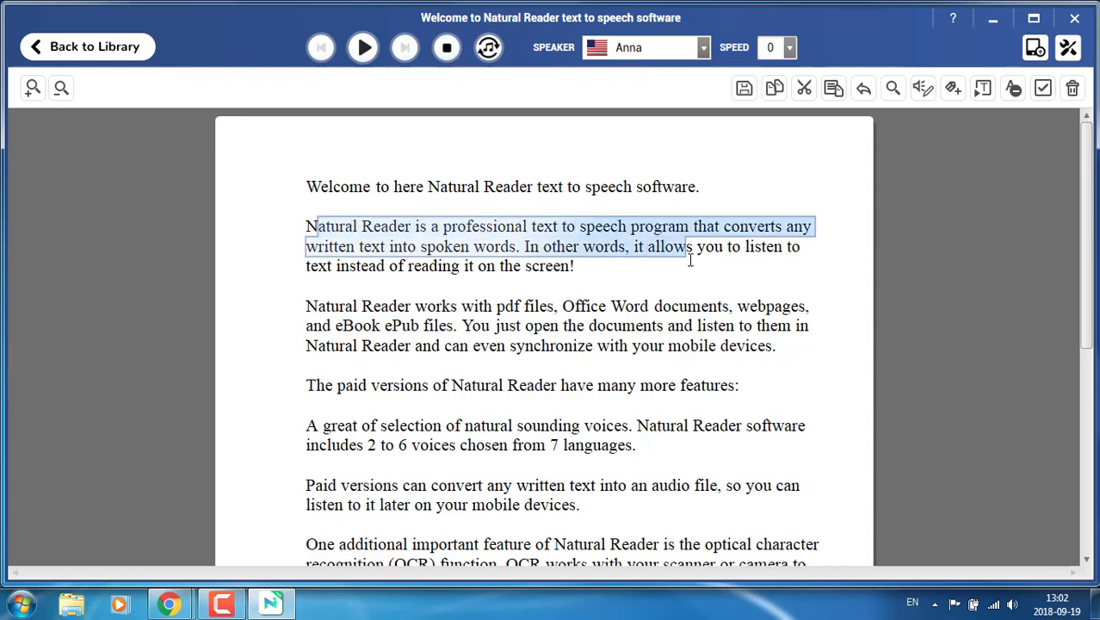
click(362, 48)
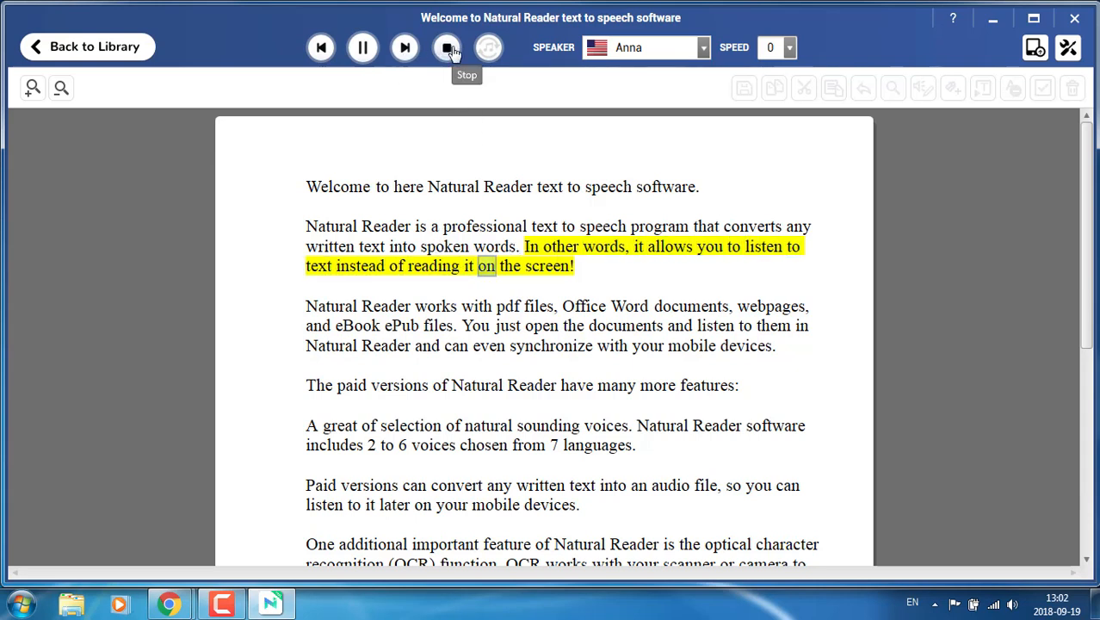
click(447, 47)
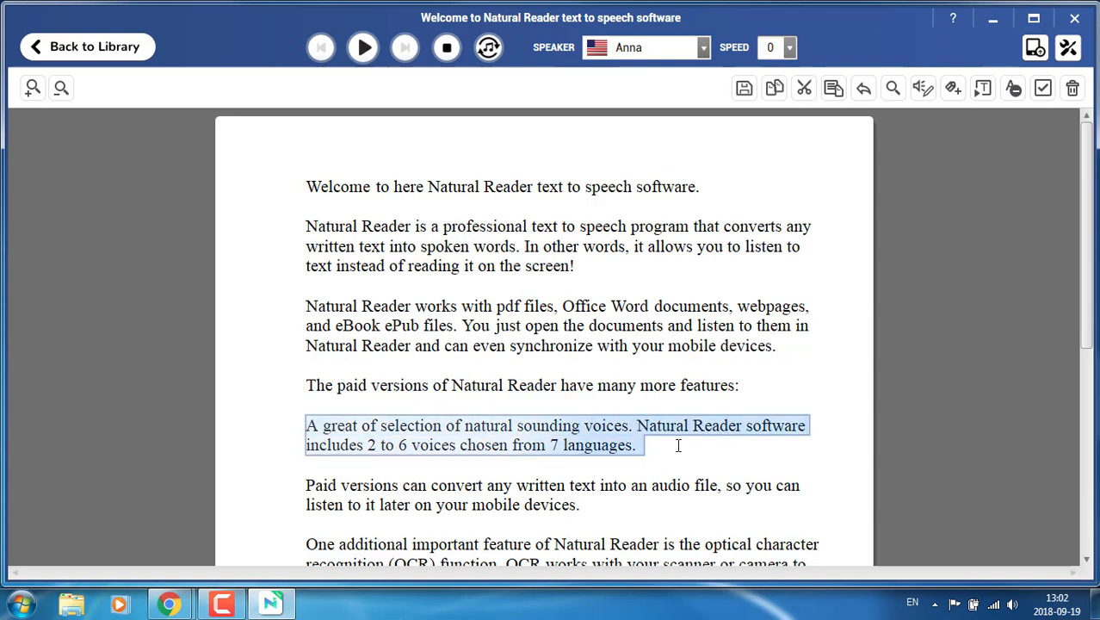
- Replay the reading and stop it, then select the voices paragraph
click(362, 47)
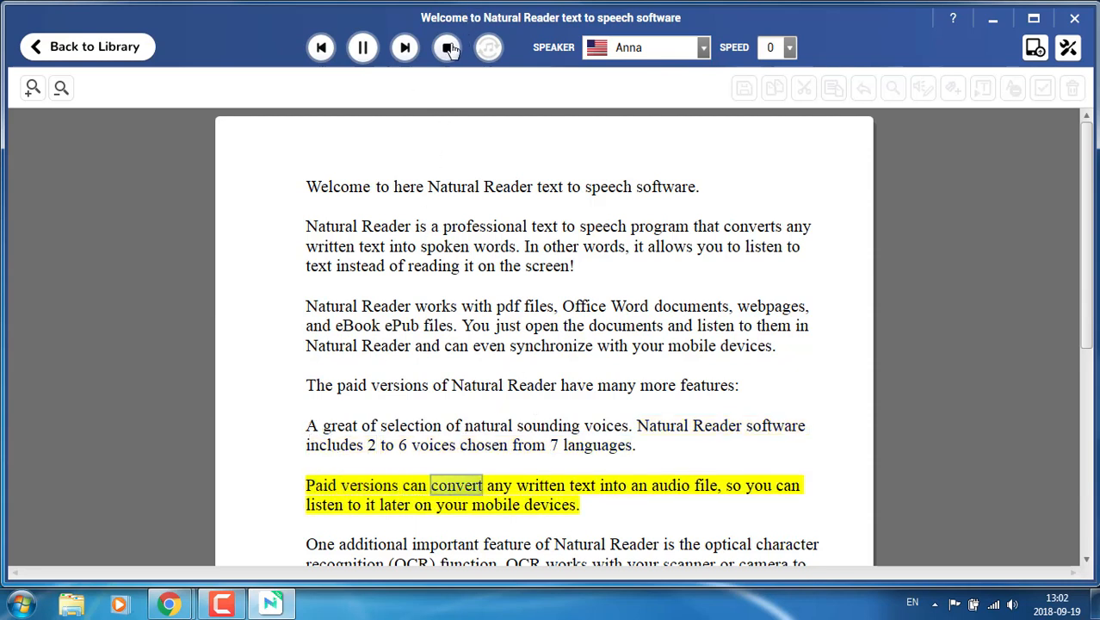
click(447, 47)
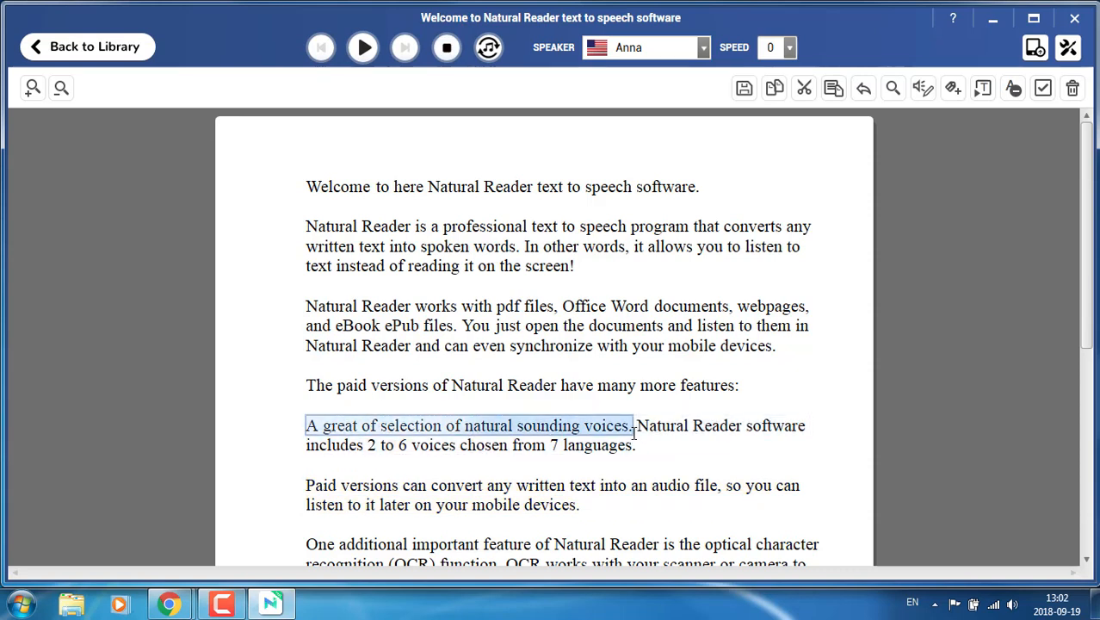
drag(632, 425, 648, 485)
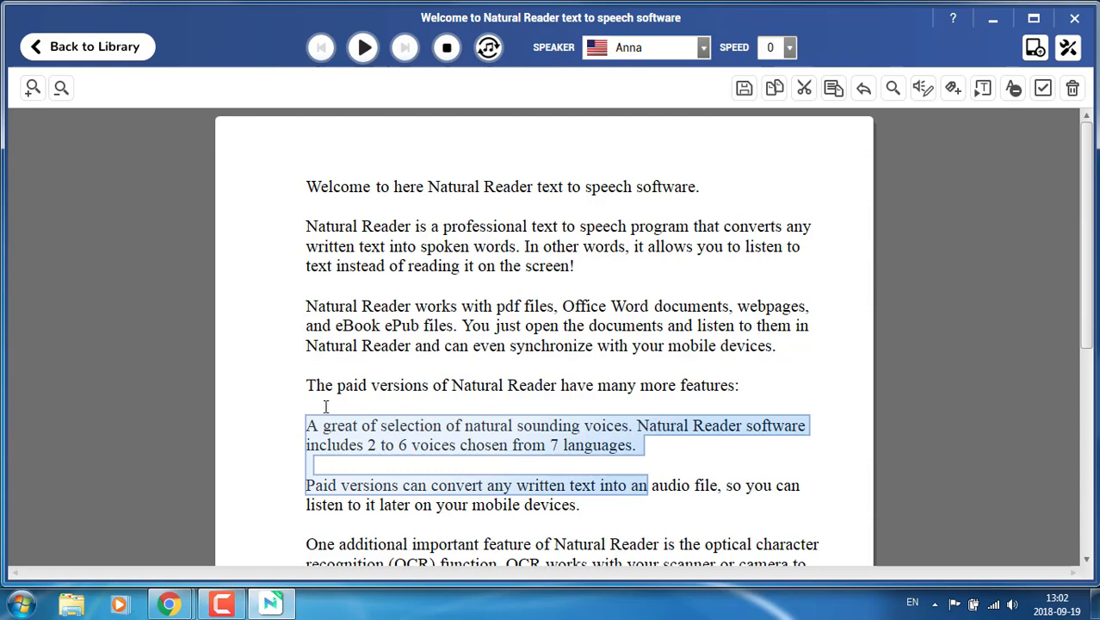
mouse_move(549, 426)
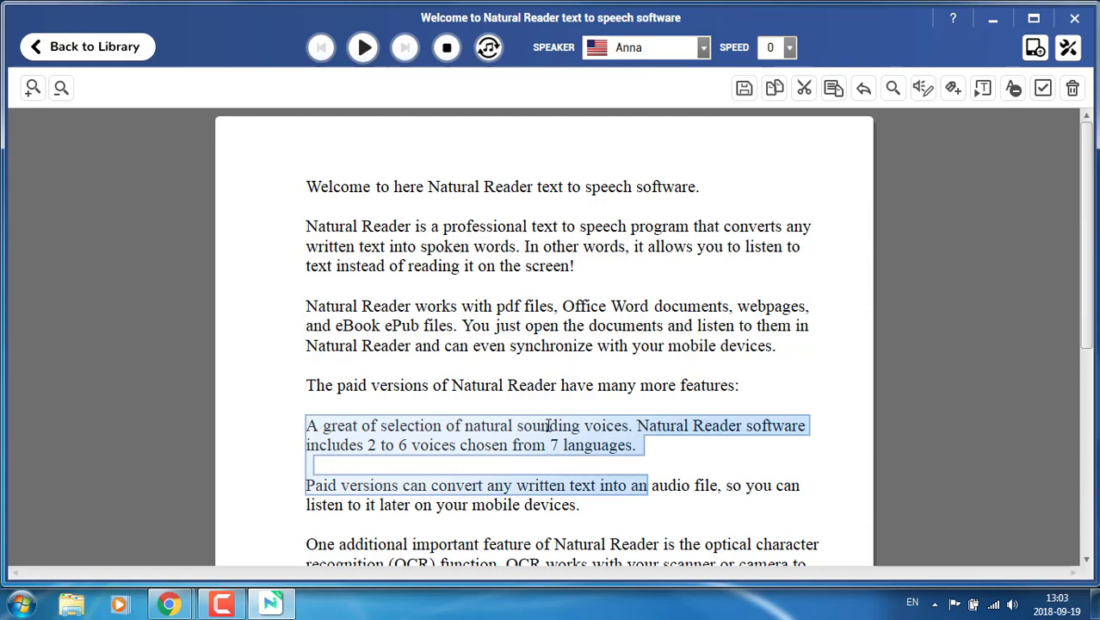
mouse_move(447, 47)
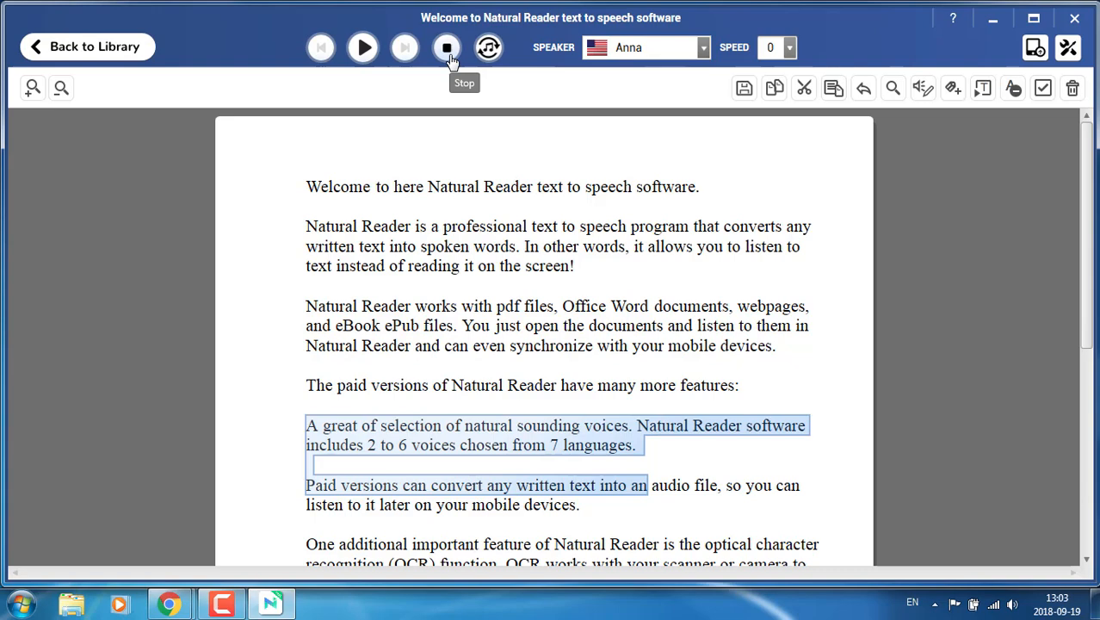
mouse_move(710, 69)
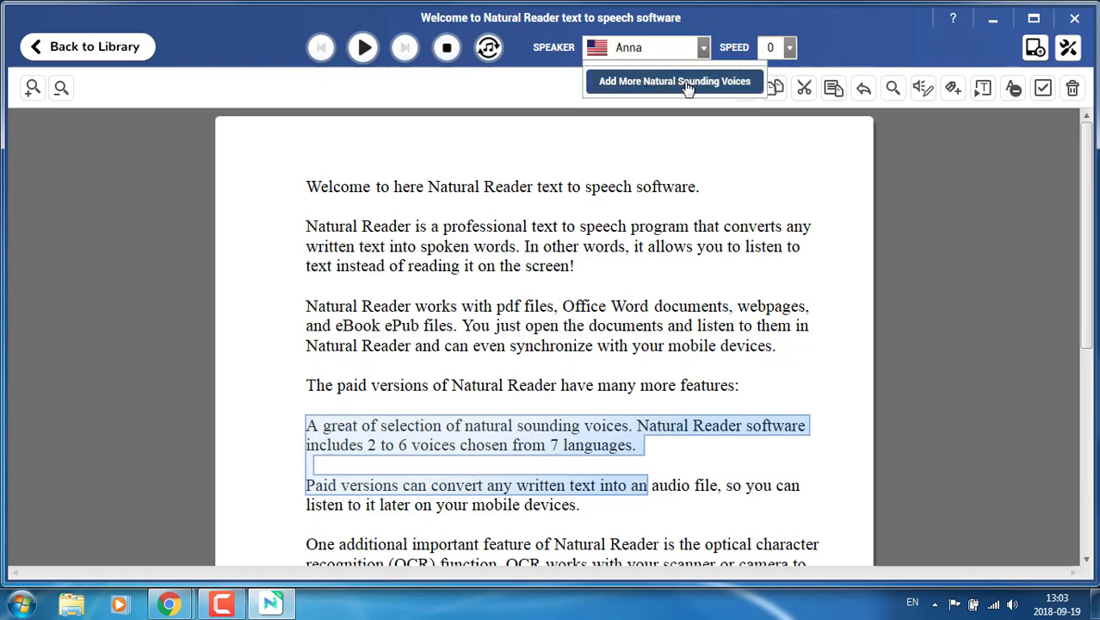
- Download the Alice Trial voice from the French voices in the additional voices catalogue
click(674, 81)
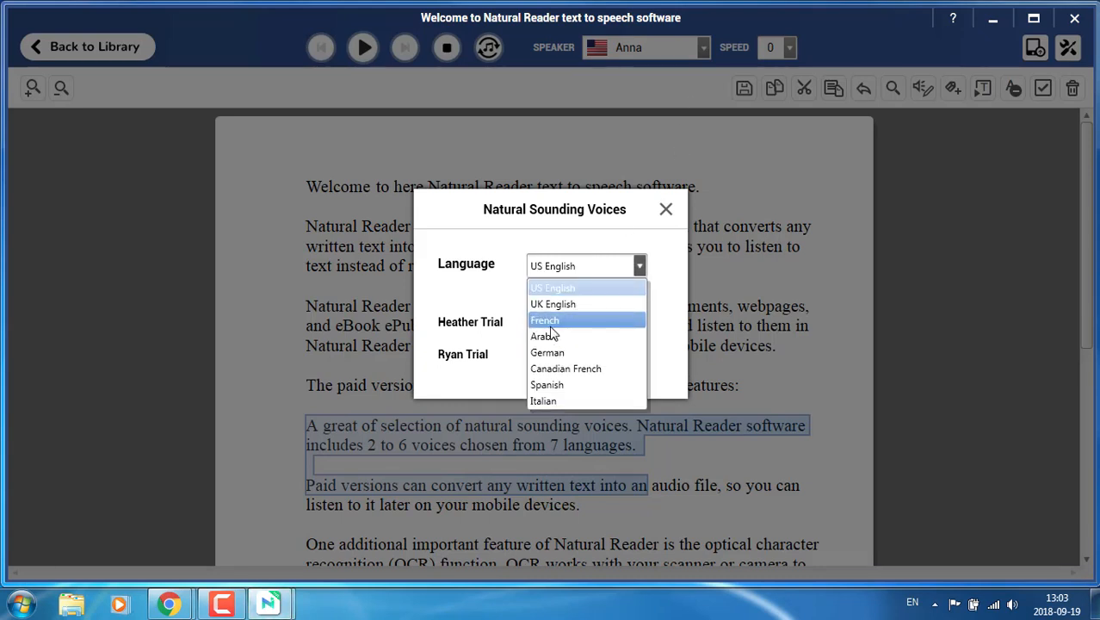
click(544, 320)
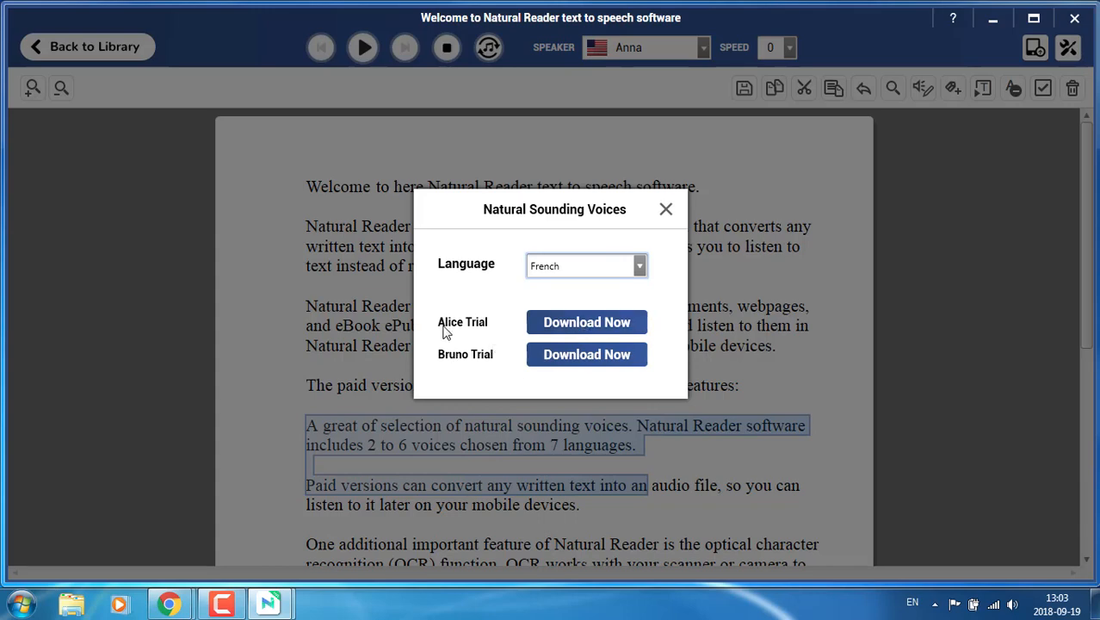
mouse_move(590, 334)
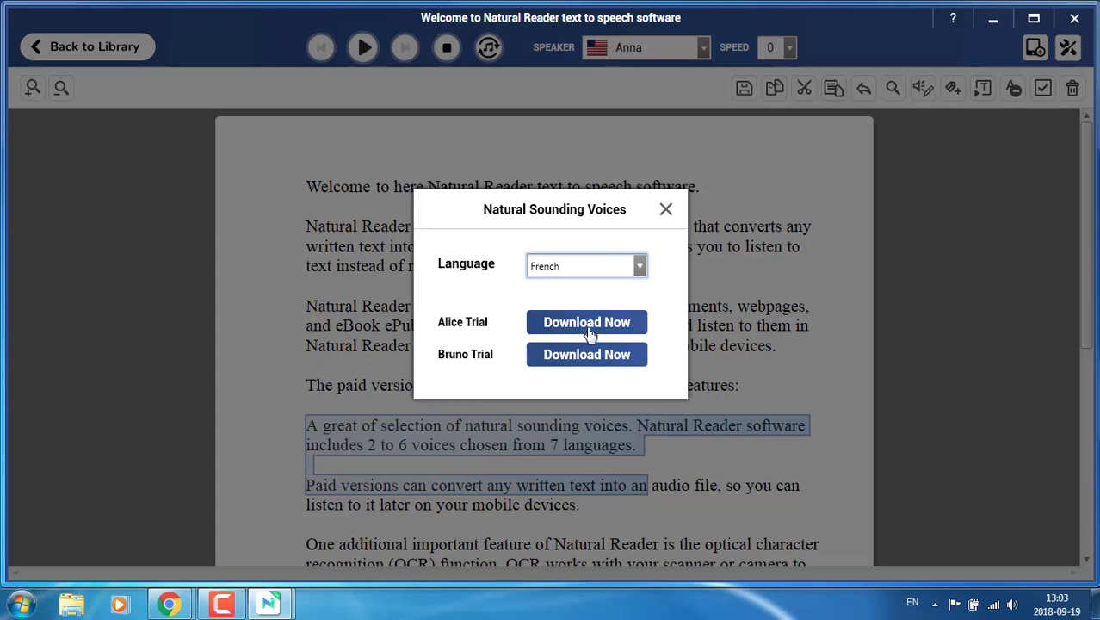
click(587, 321)
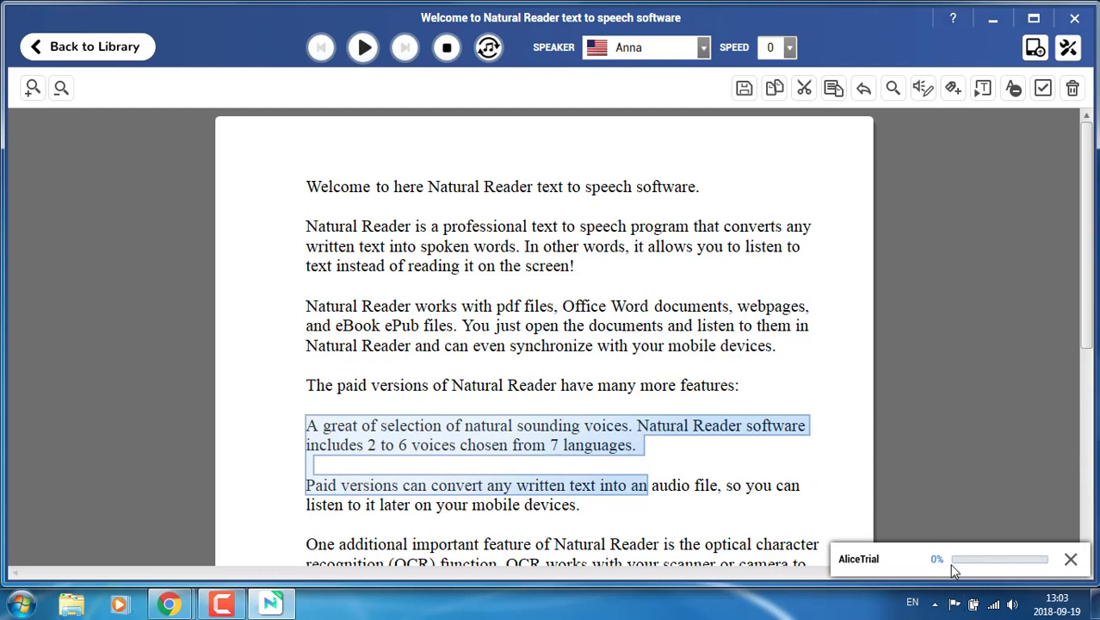